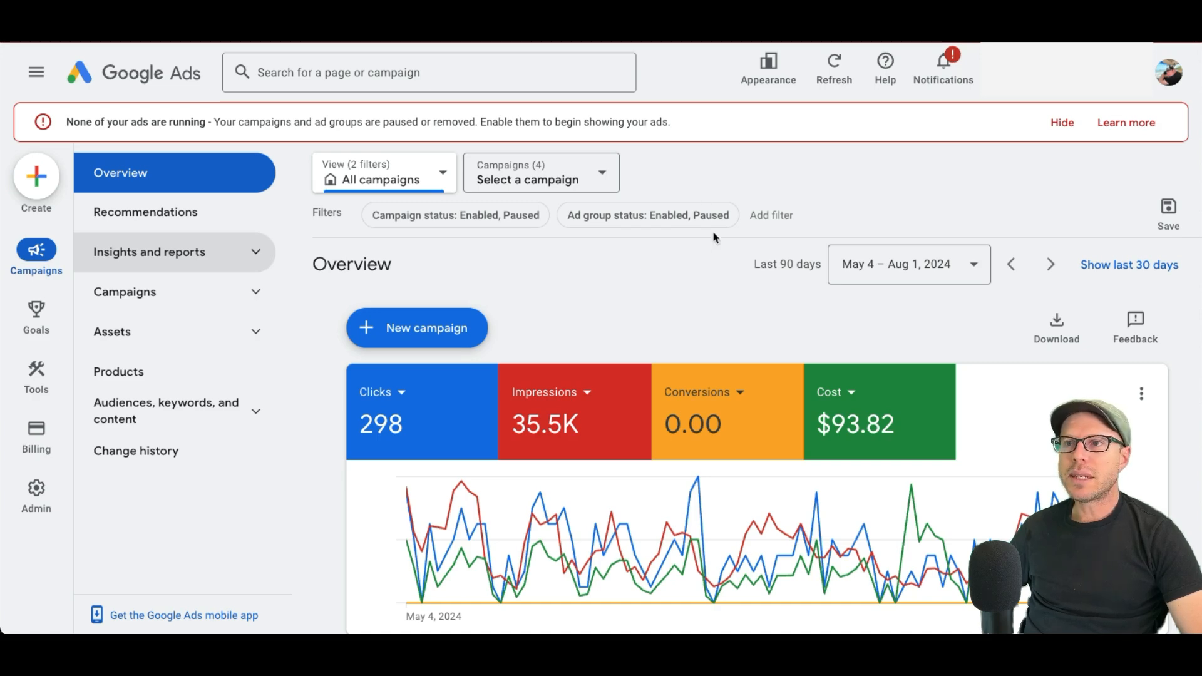
pyautogui.moveTo(696, 178)
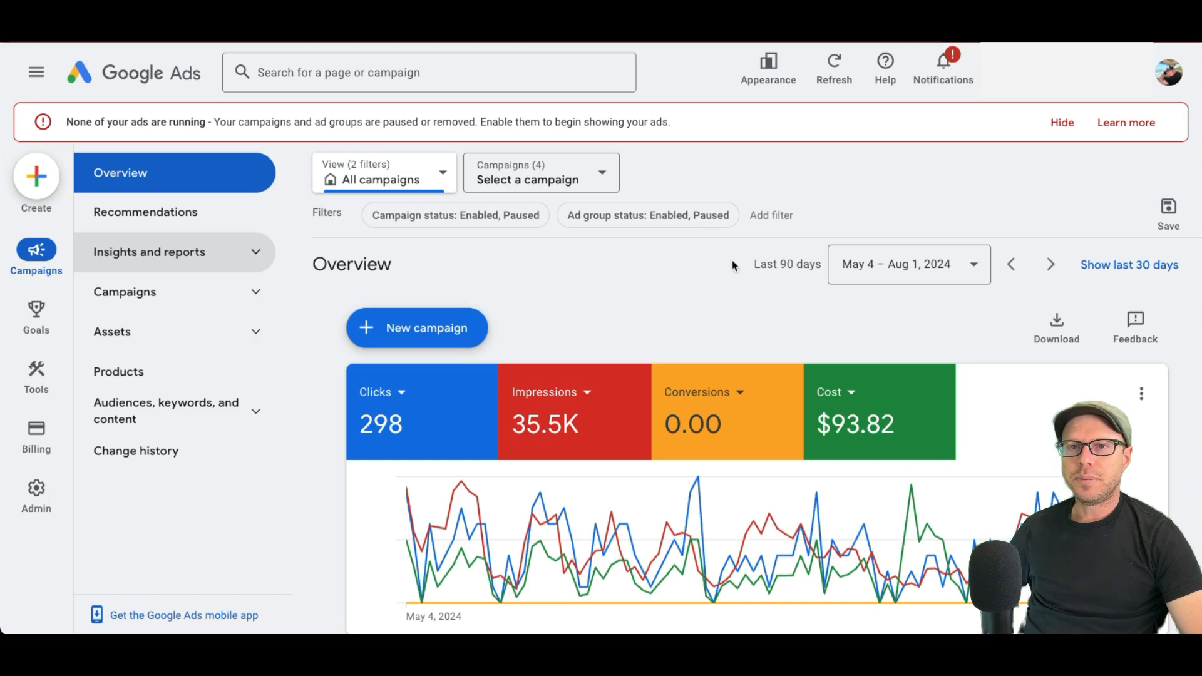
pyautogui.moveTo(731, 275)
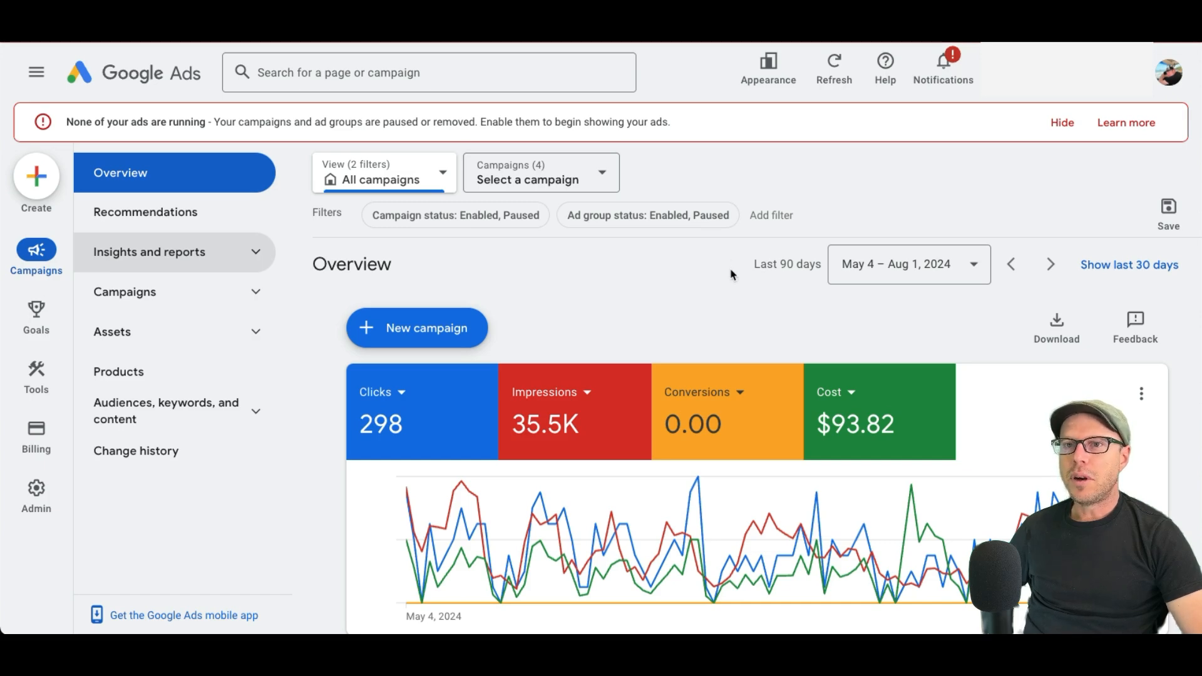
pyautogui.moveTo(157, 172)
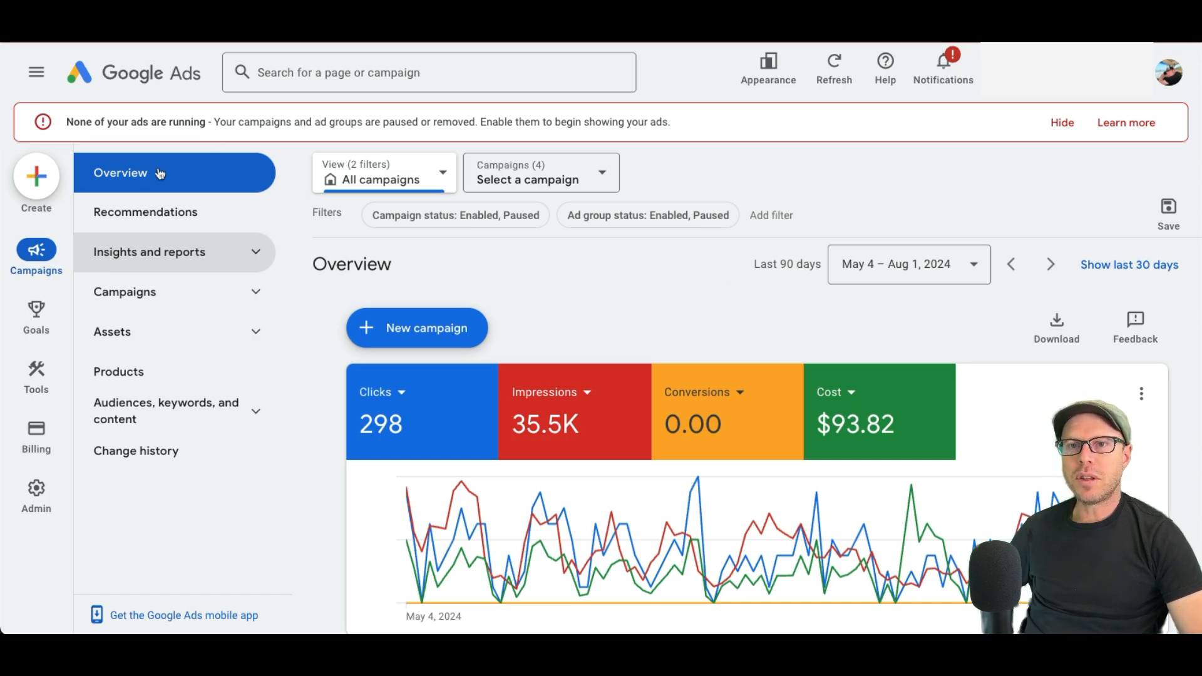
pyautogui.moveTo(82, 242)
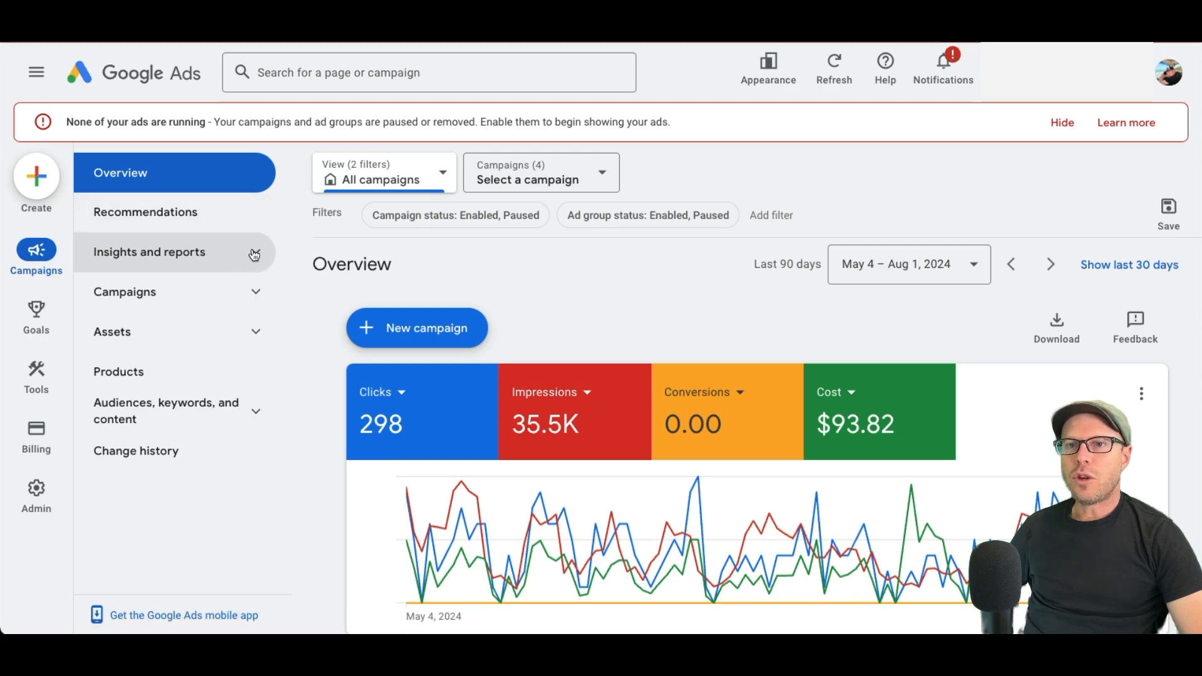
# Step: Open the When and where ads showed report from Insights and reports
pyautogui.click(149, 252)
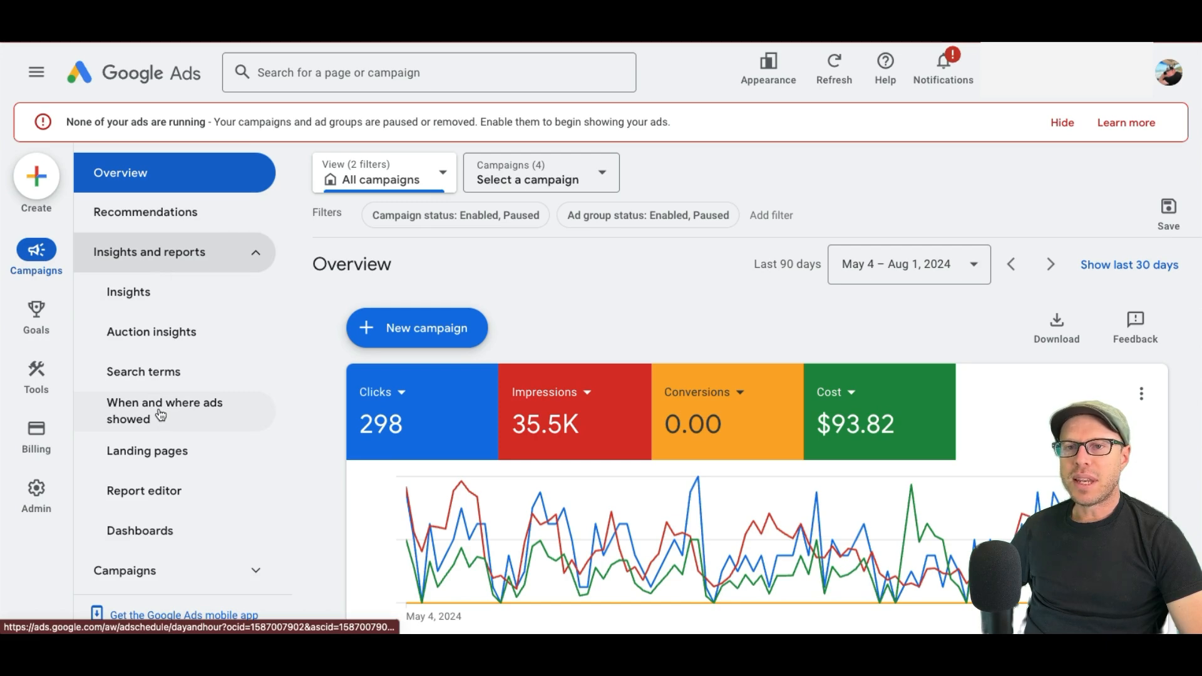
pyautogui.moveTo(164, 410)
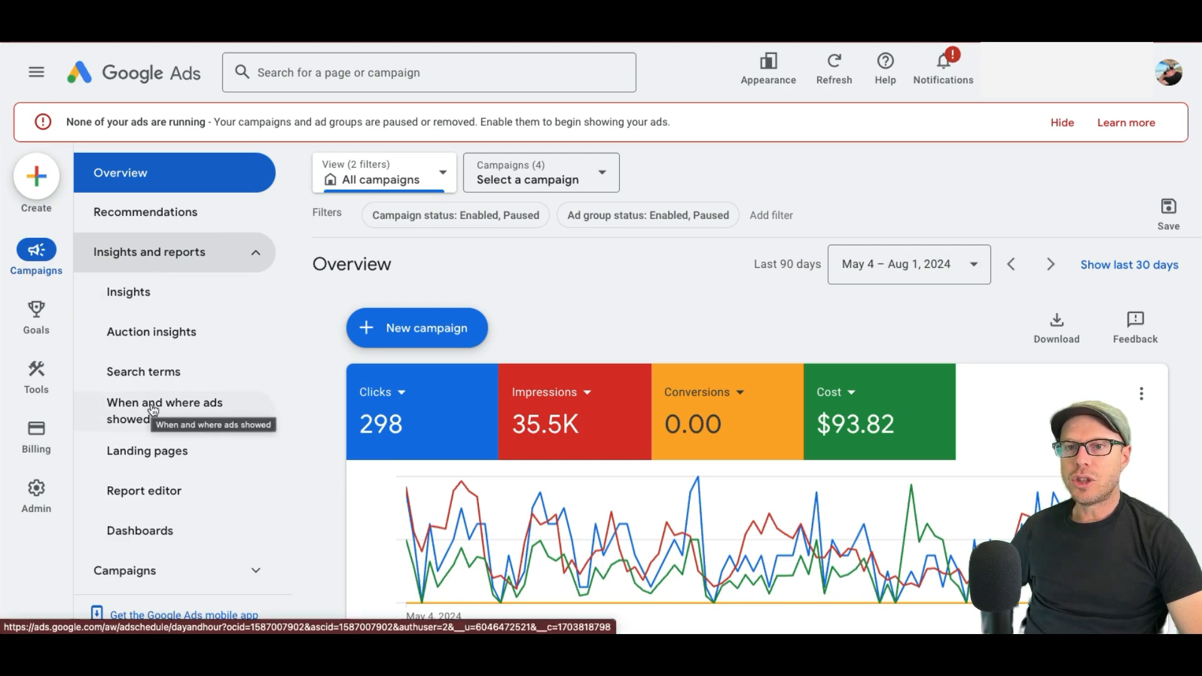
pyautogui.click(164, 410)
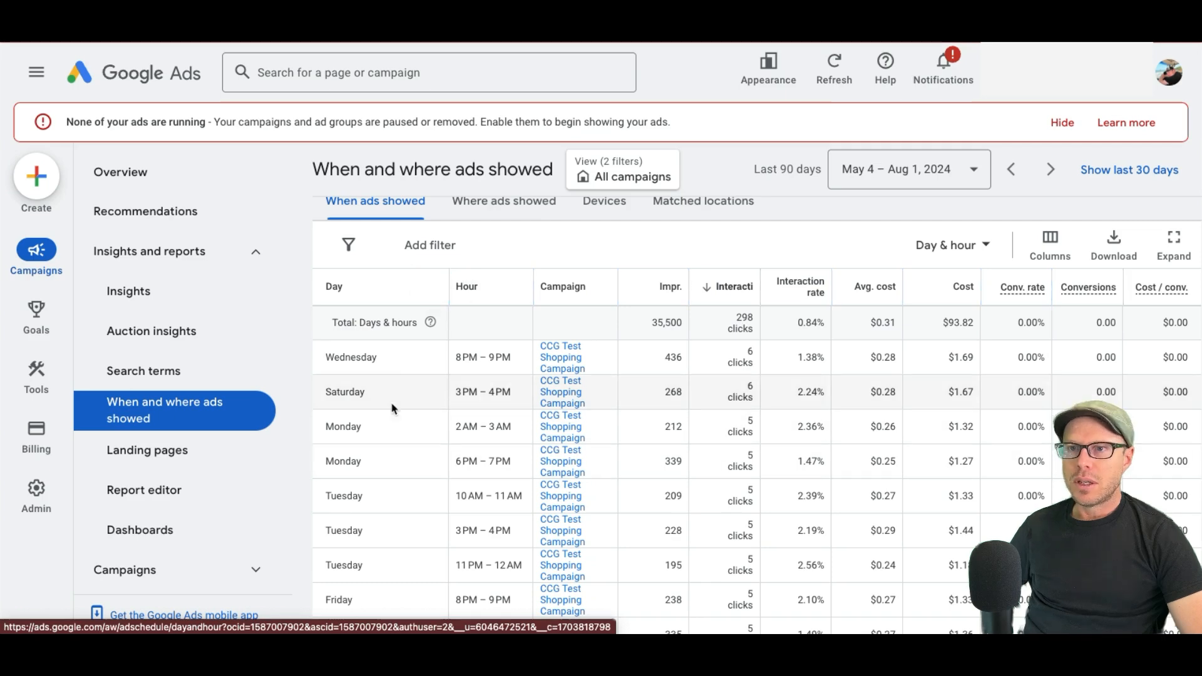
pyautogui.moveTo(431, 321)
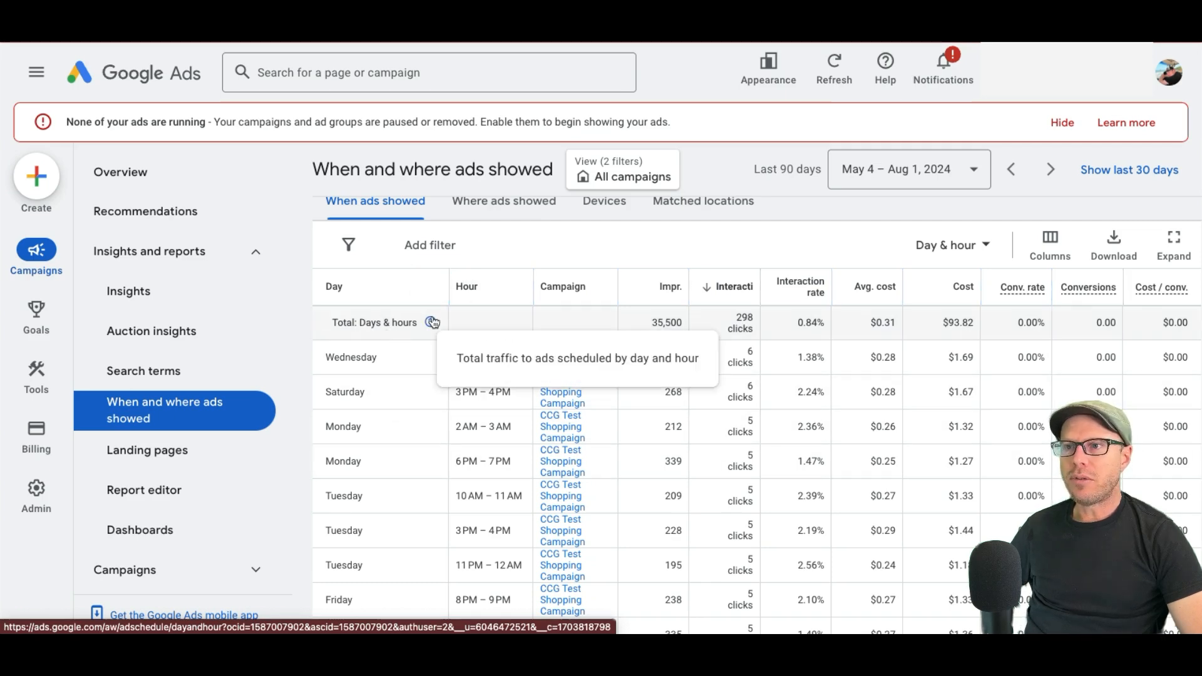
# Step: Switch the report's time breakdown from Day & hour to Day
pyautogui.click(953, 245)
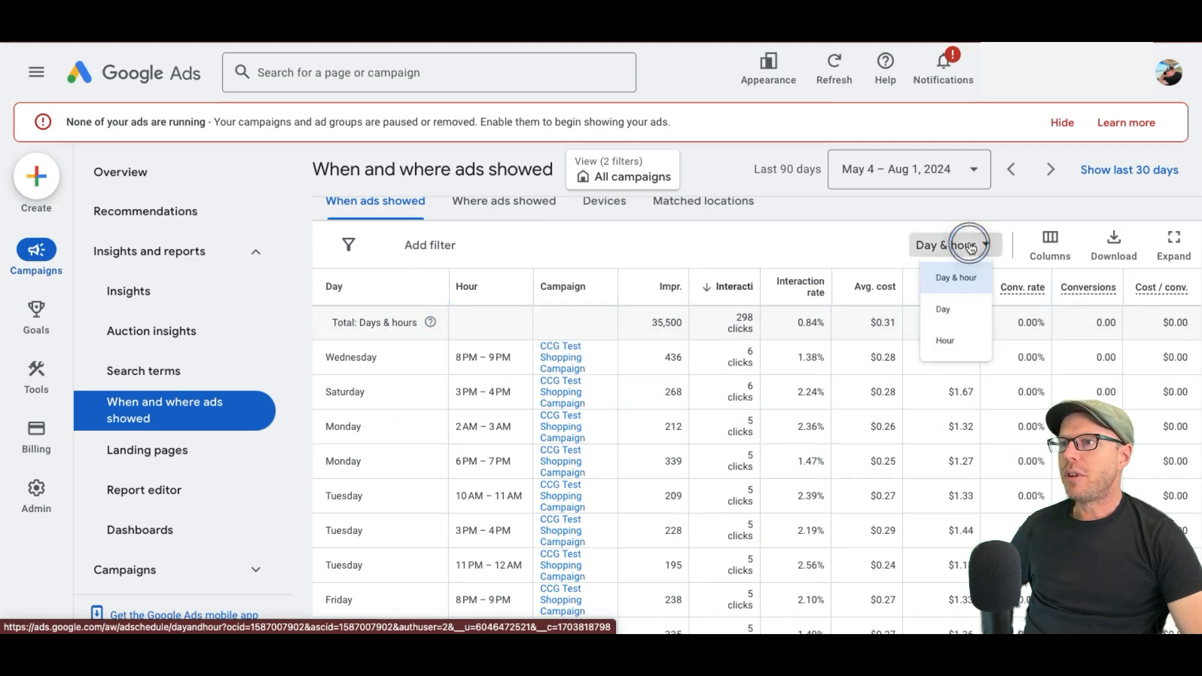
pyautogui.click(943, 309)
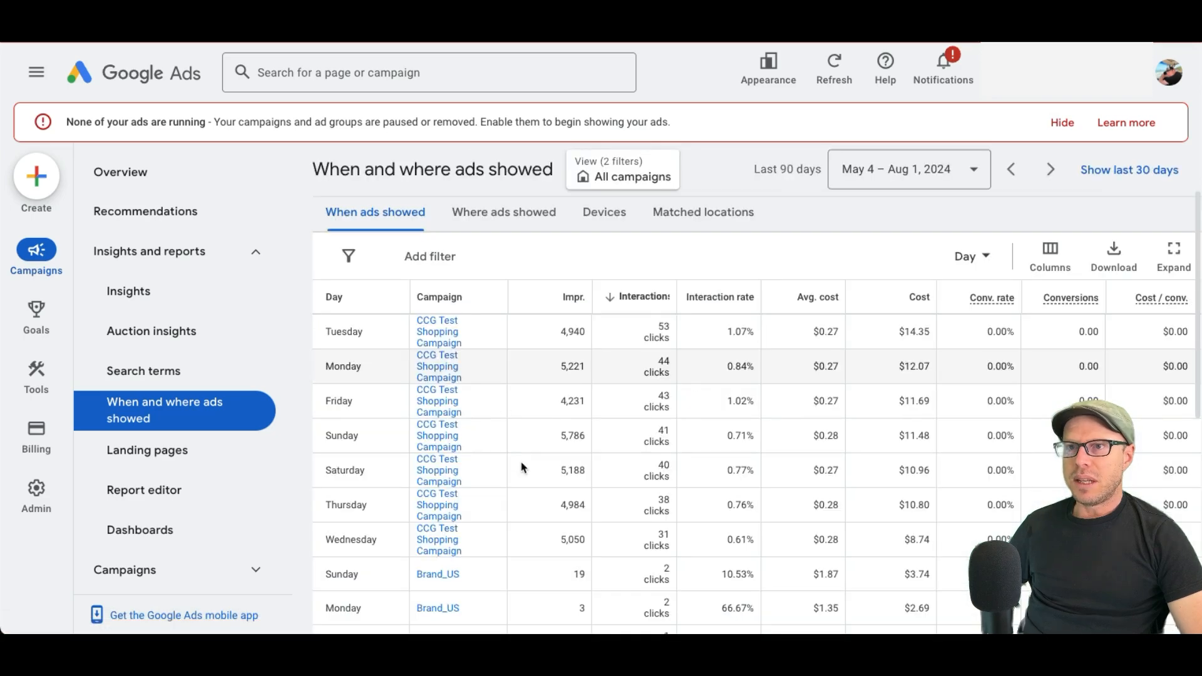
pyautogui.scroll(-3)
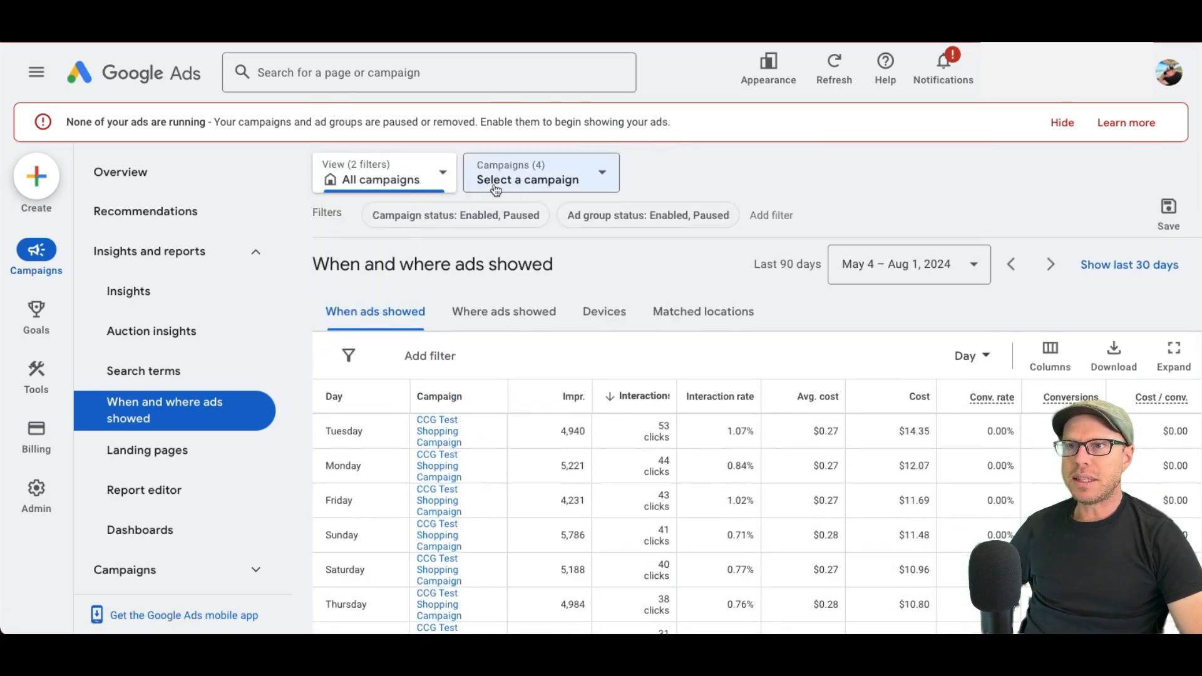
# Step: Pick CCG Test Shopping Campaign and change the time breakdown to Hour
pyautogui.click(527, 180)
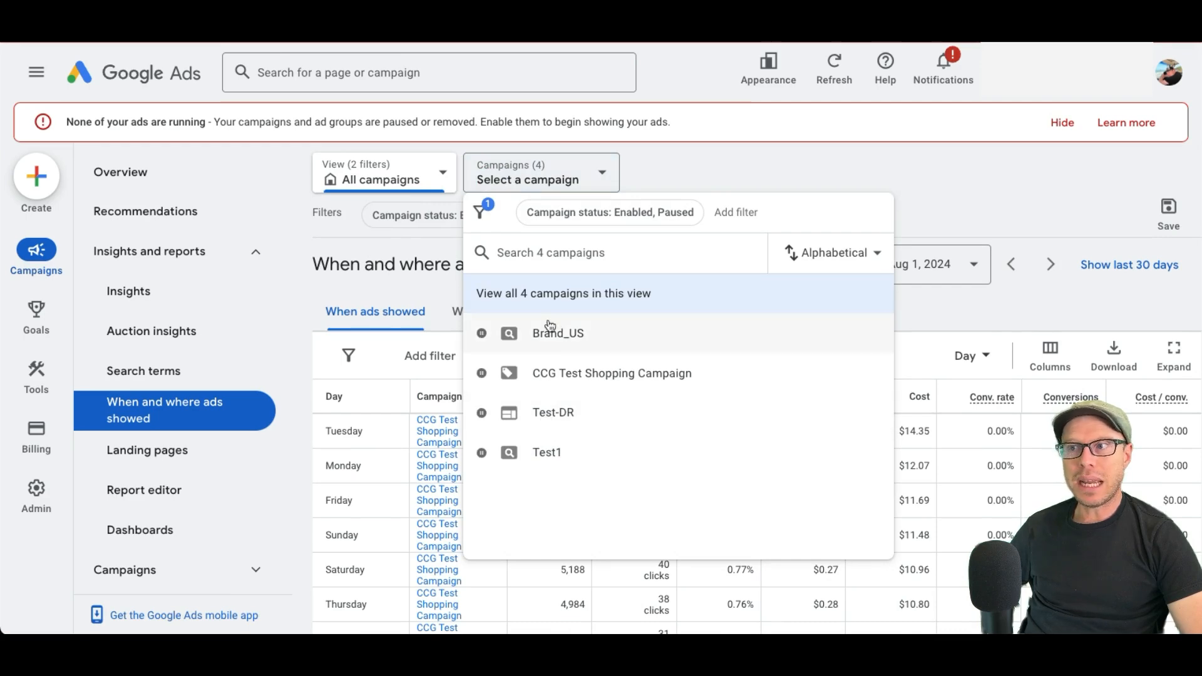
pyautogui.moveTo(589, 342)
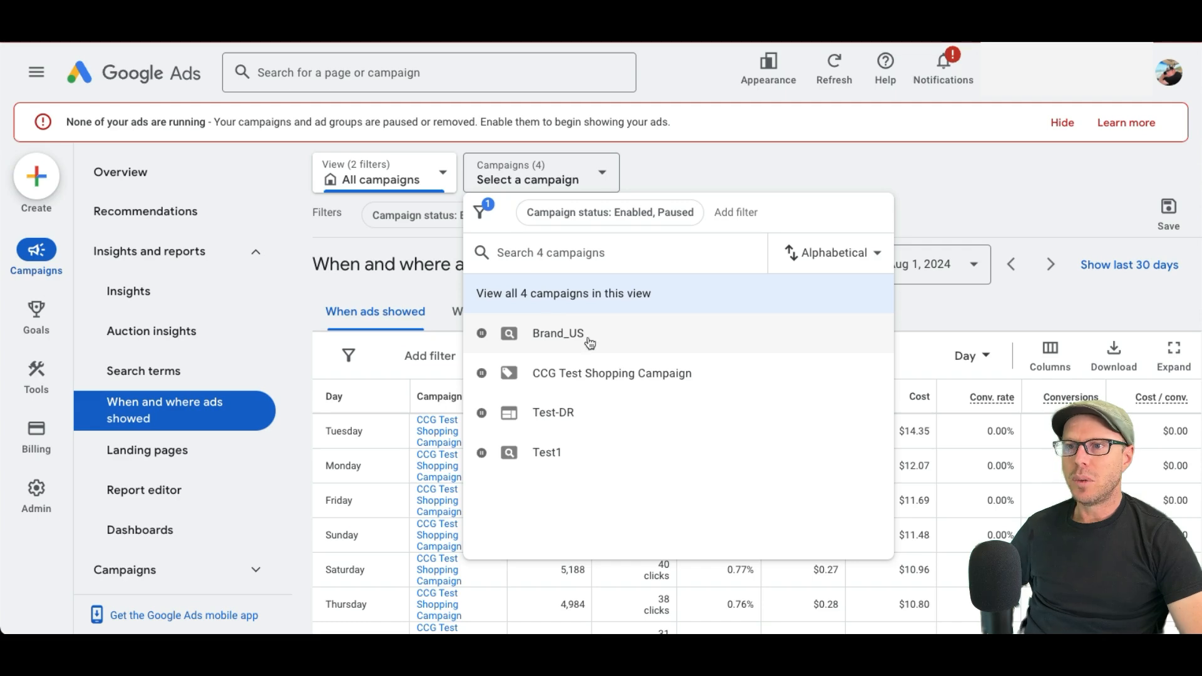
pyautogui.click(611, 374)
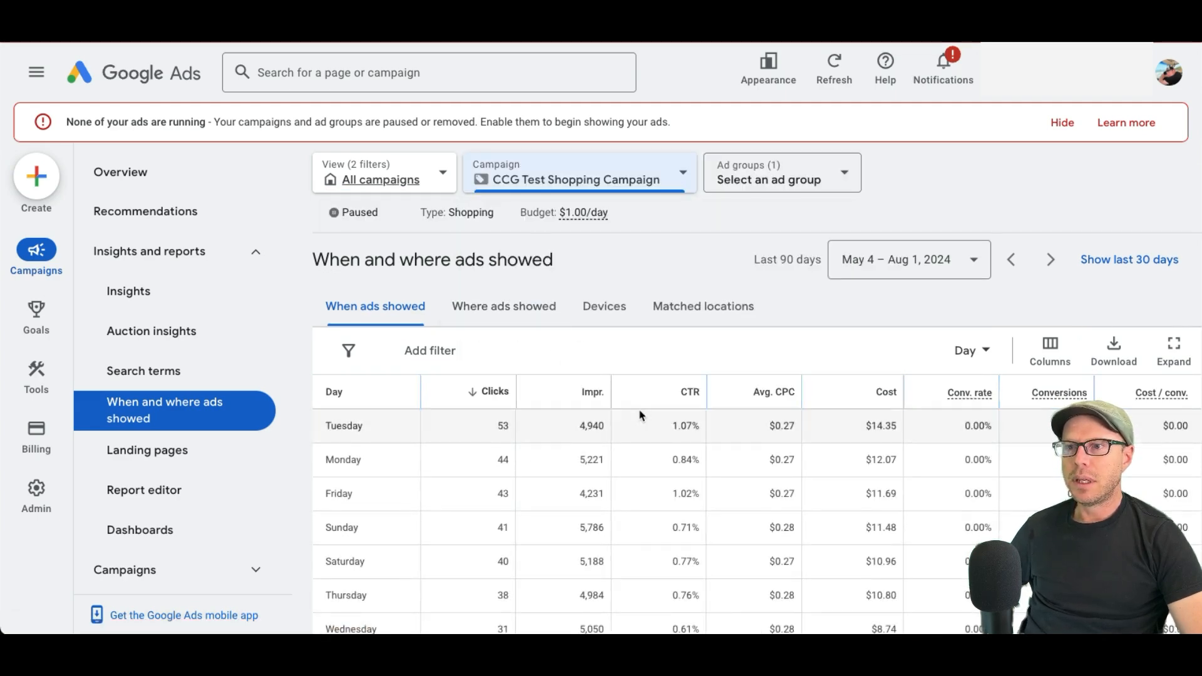
pyautogui.scroll(-3)
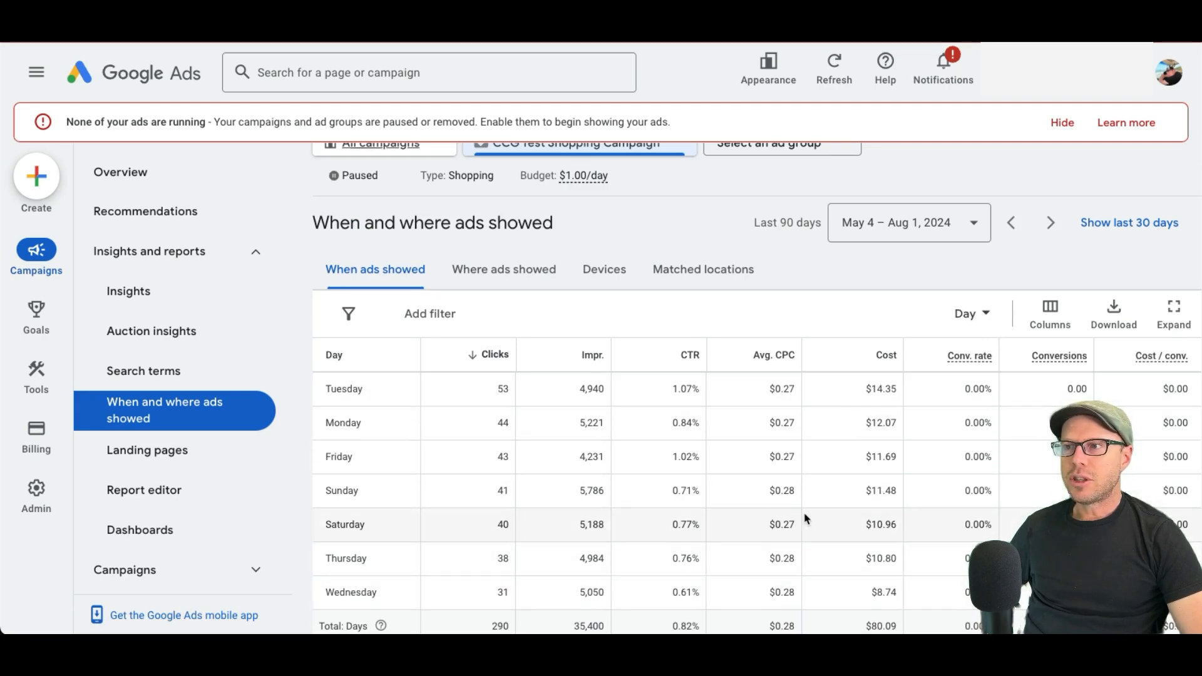
pyautogui.click(966, 314)
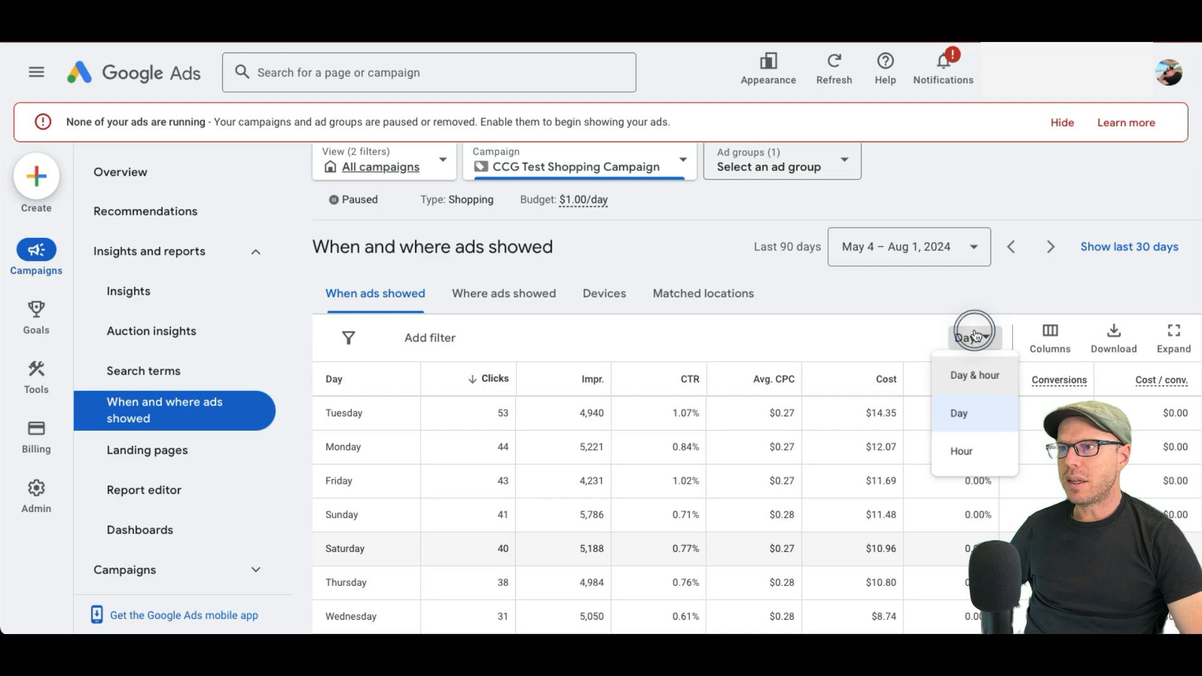
pyautogui.click(960, 451)
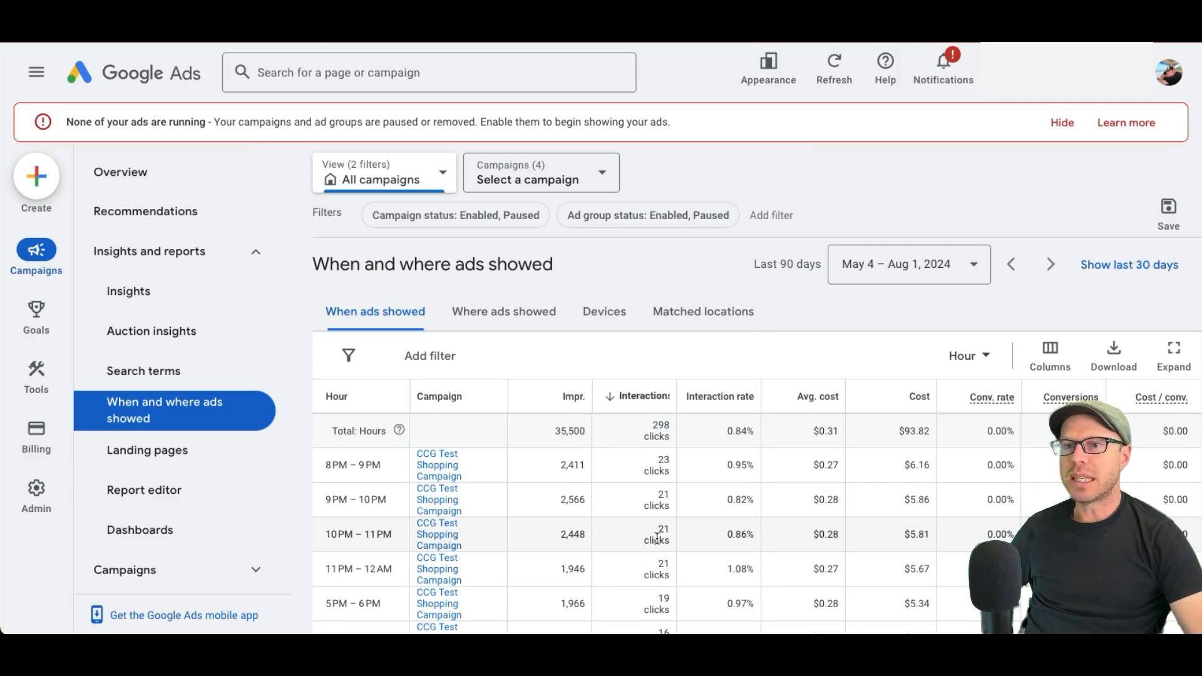
pyautogui.moveTo(622, 530)
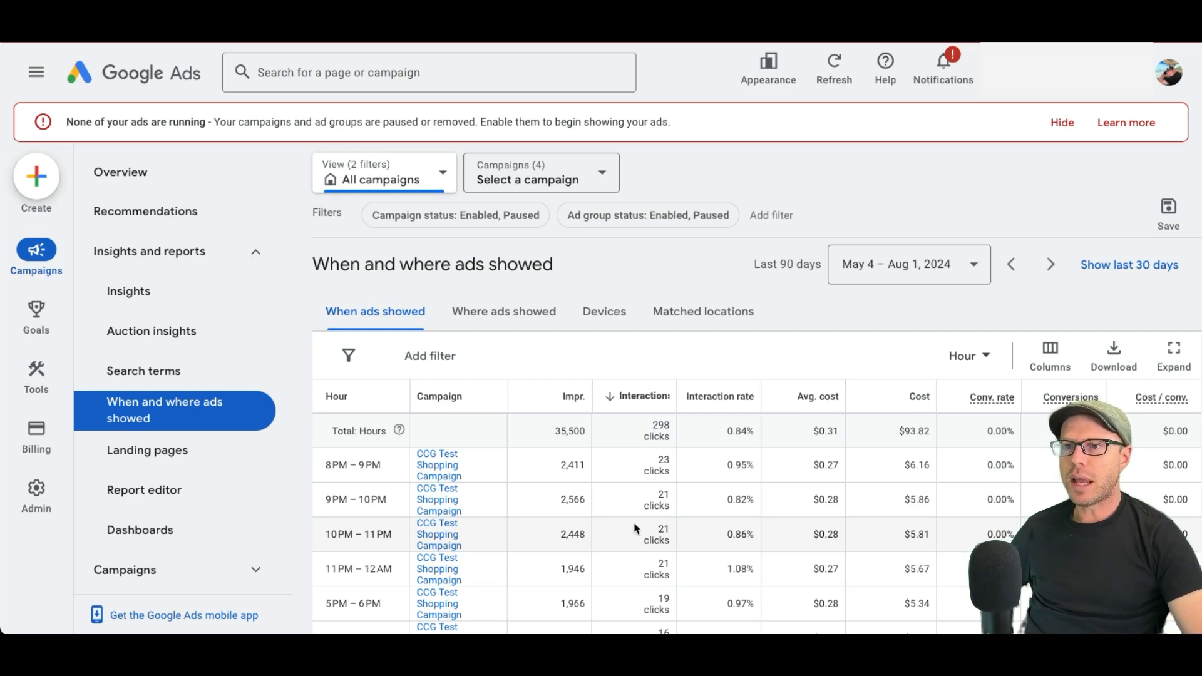
# Step: Show the Devices breakdown with the level filter set to Campaign and Ad group
pyautogui.click(503, 311)
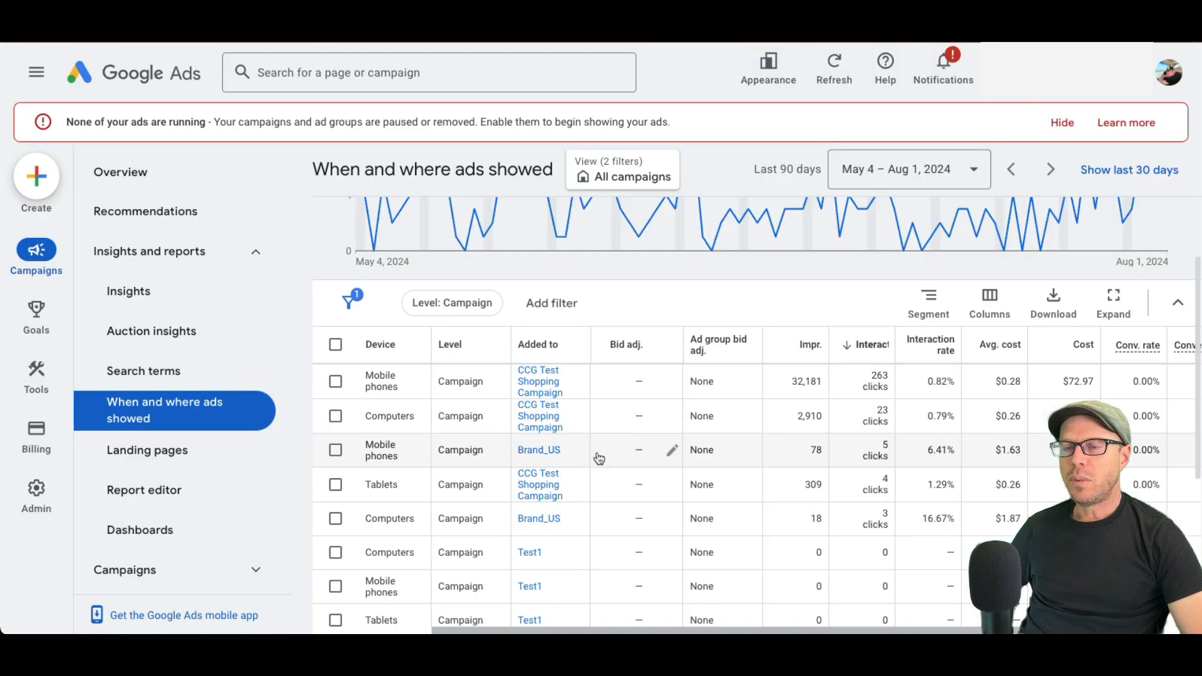
pyautogui.click(451, 300)
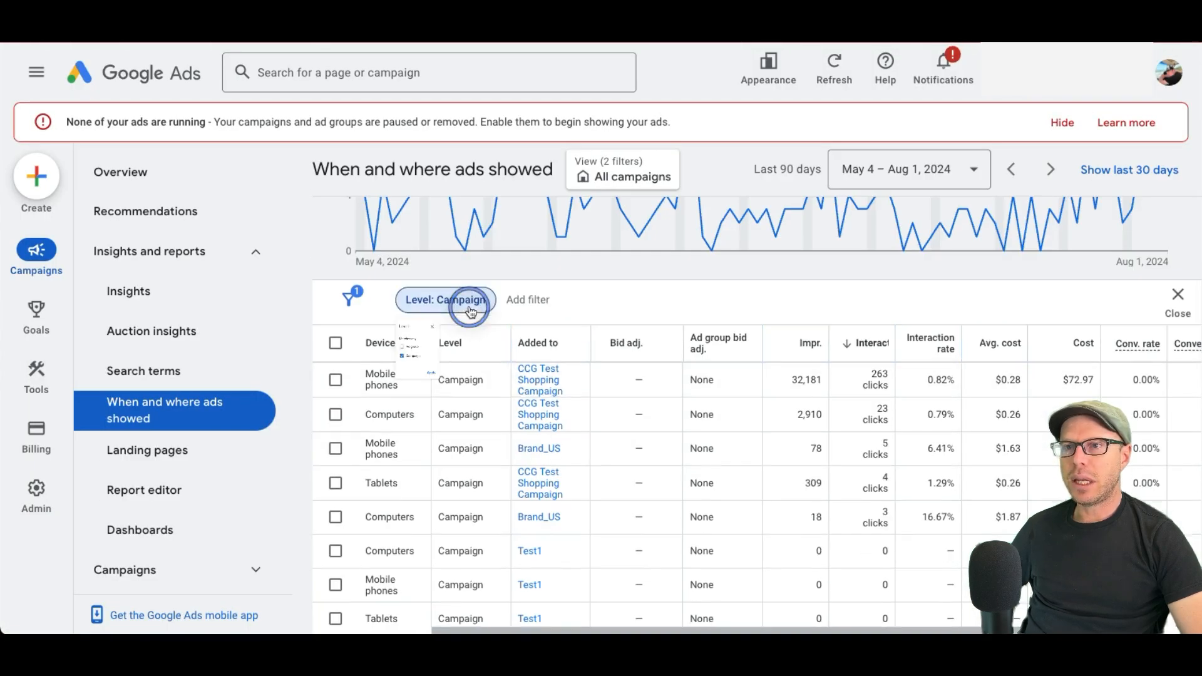
pyautogui.click(445, 300)
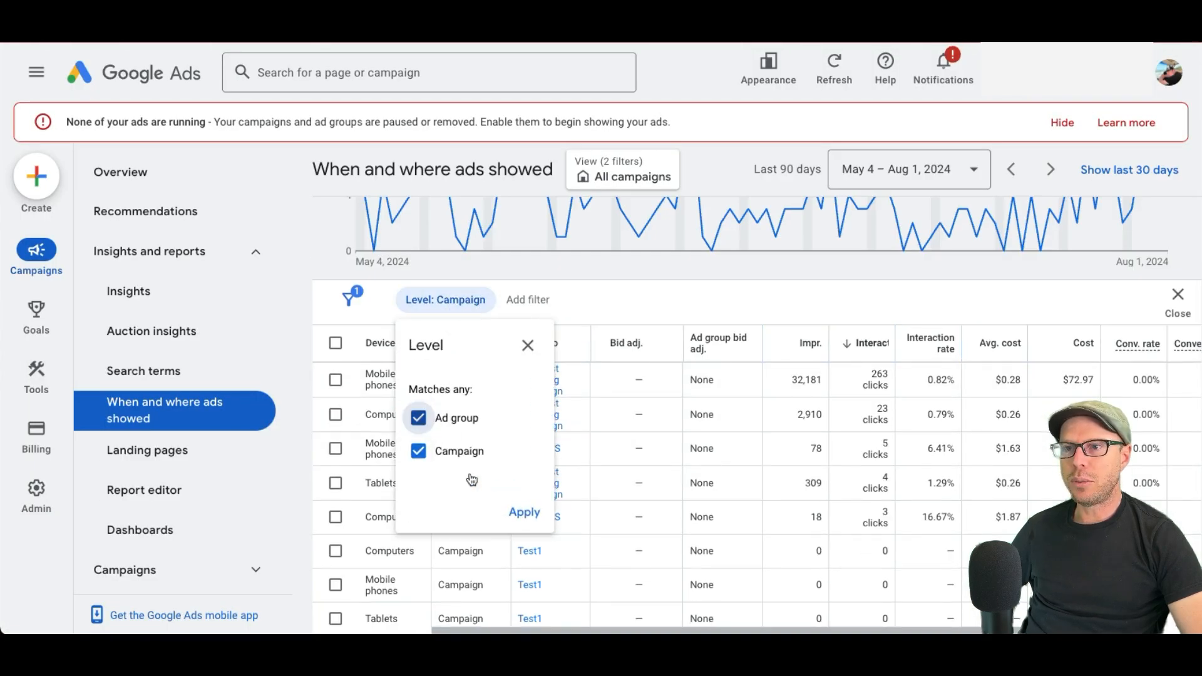
pyautogui.click(525, 512)
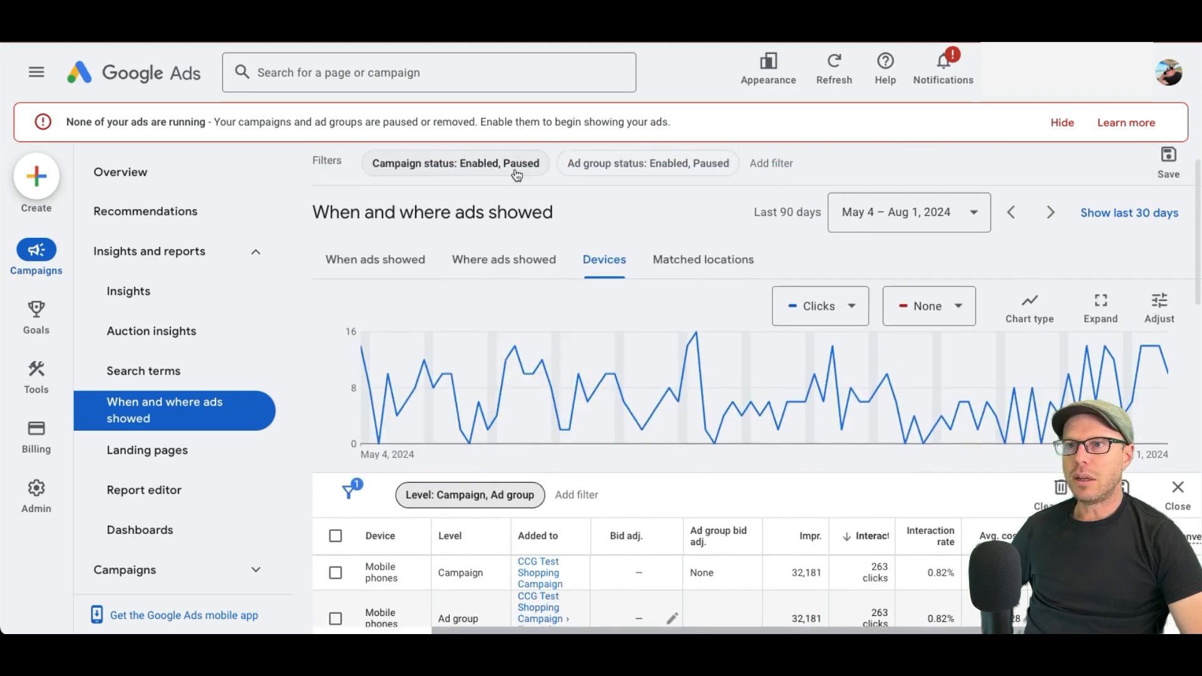
# Step: Narrow the Devices report to CCG Test Shopping Campaign
pyautogui.click(527, 180)
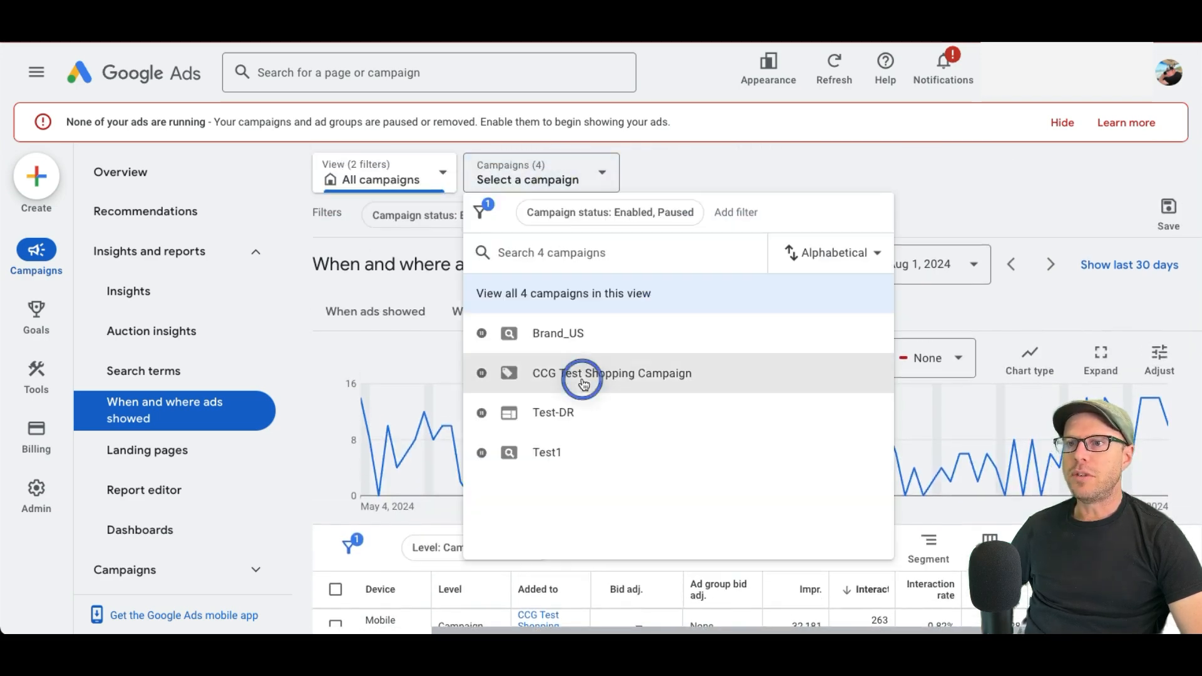
pyautogui.click(612, 373)
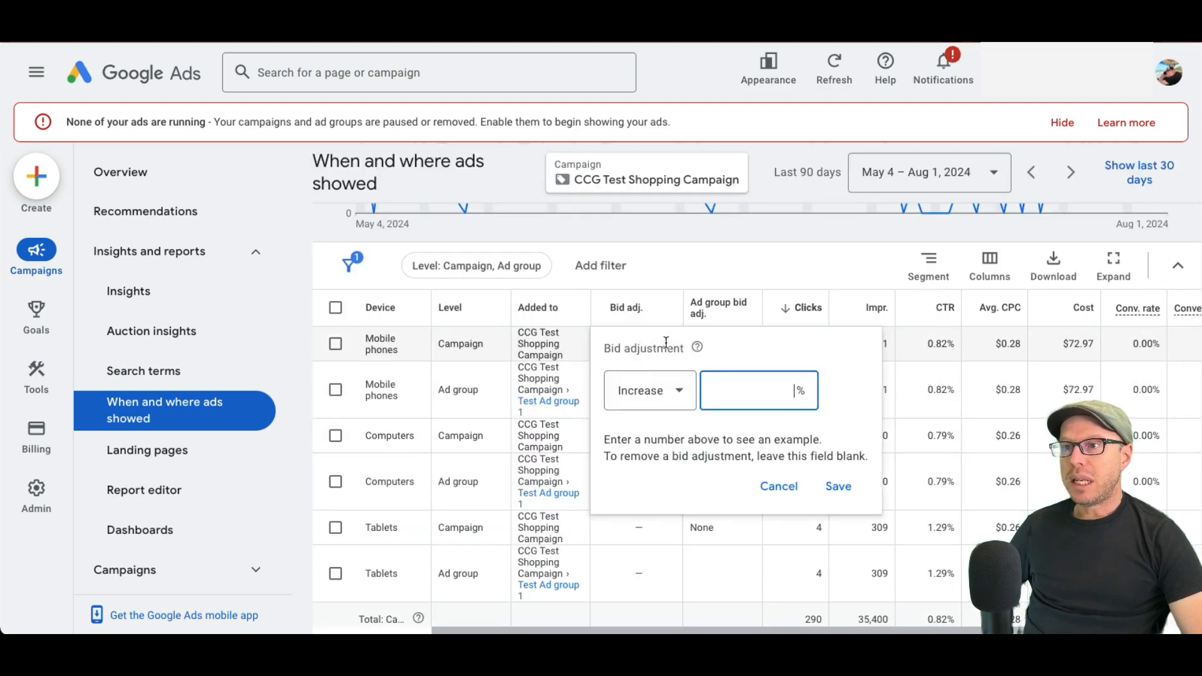
# Step: Set the tablets bid adjustment to a 100% decrease and save it
pyautogui.click(649, 390)
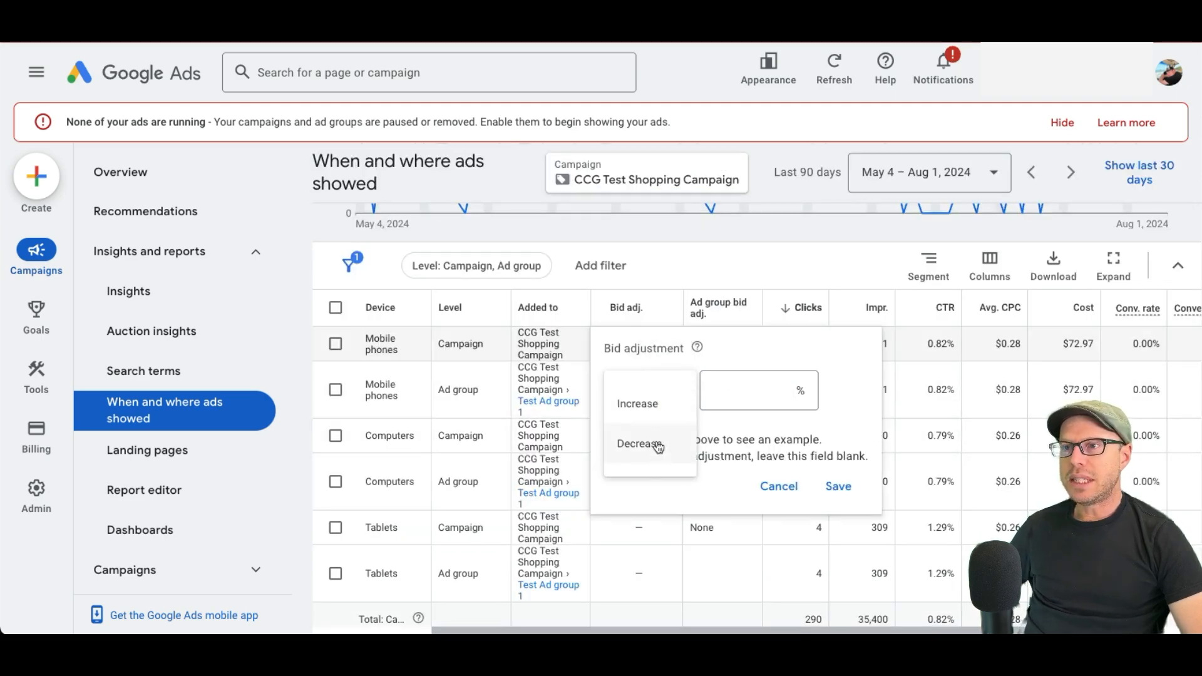
pyautogui.click(639, 404)
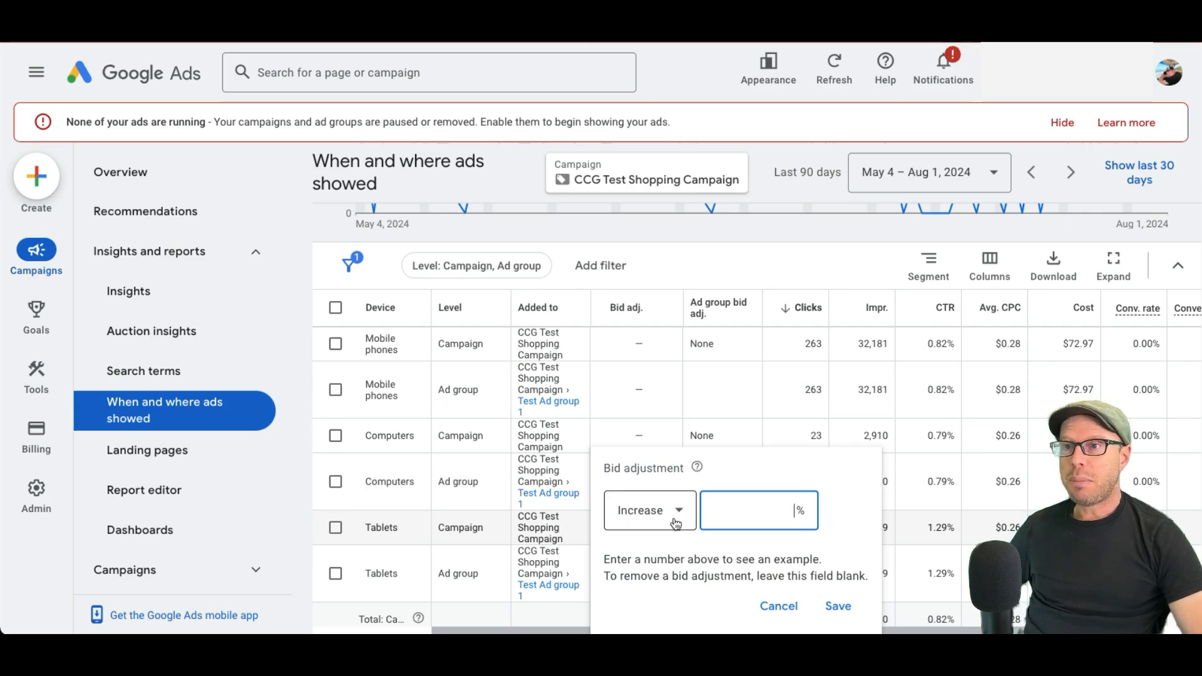
pyautogui.click(649, 510)
pyautogui.write('2')
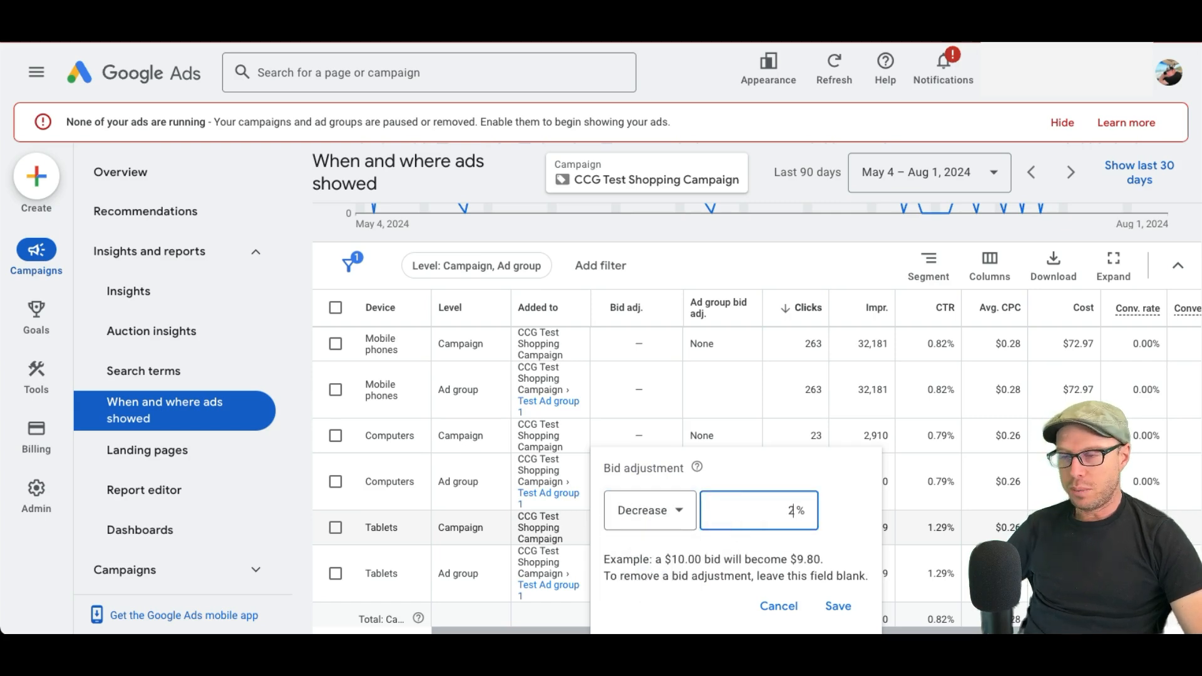
pyautogui.press('Backspace')
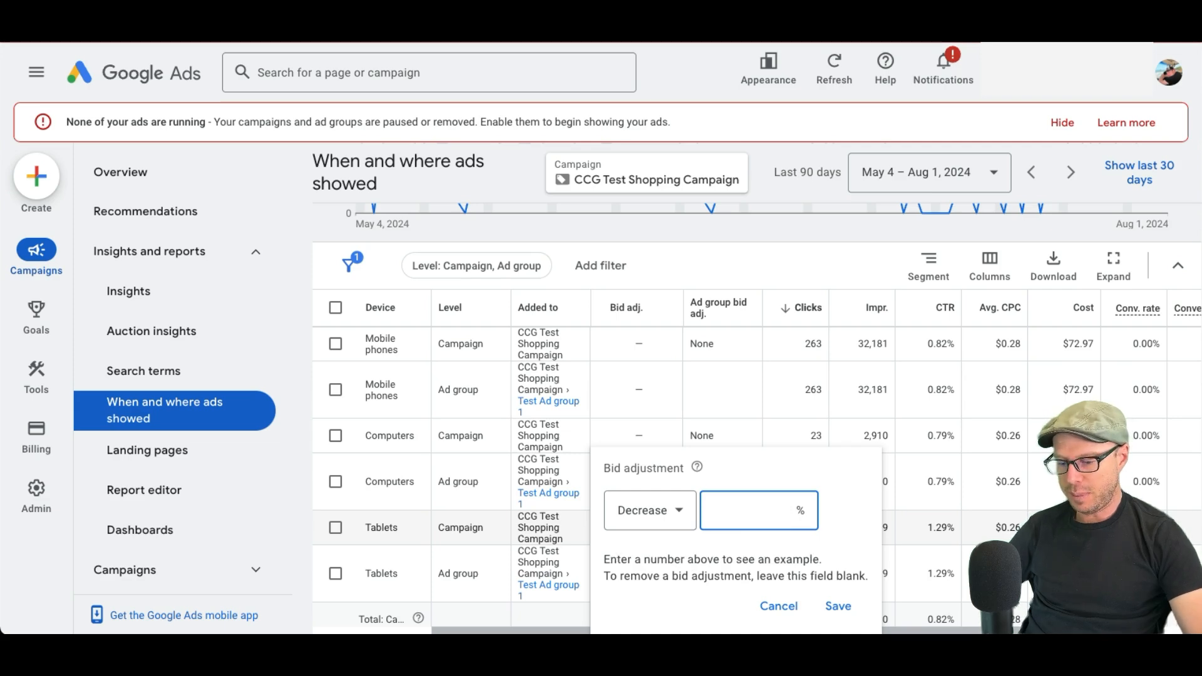
pyautogui.write('50')
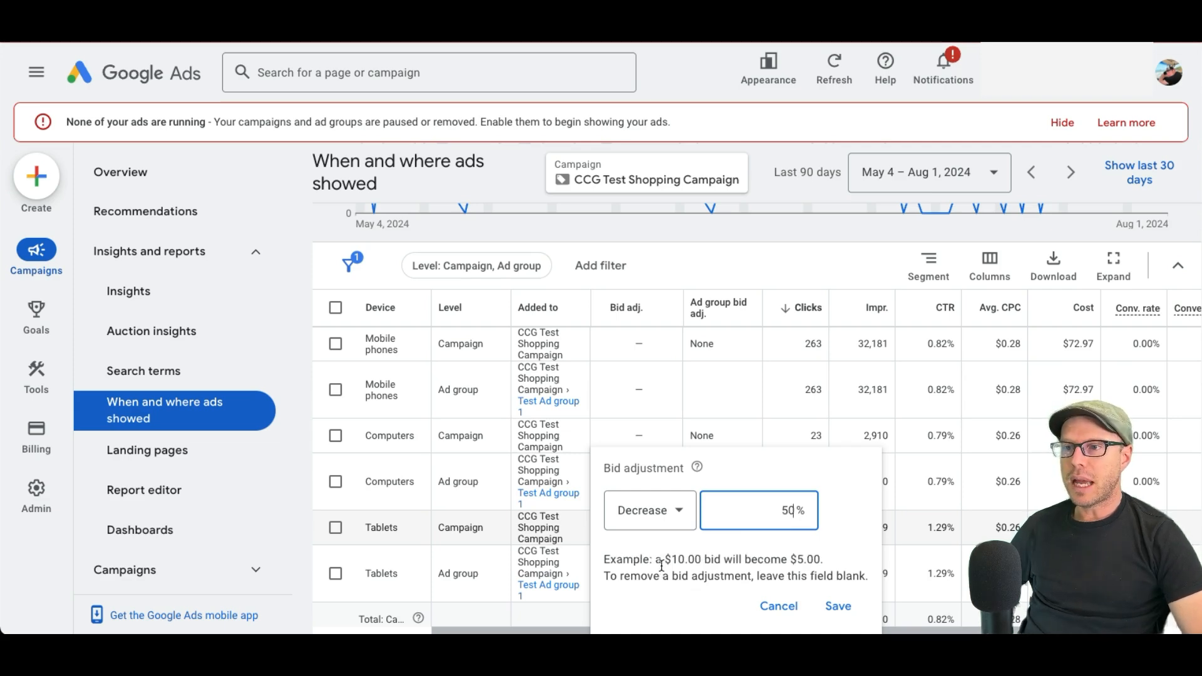
pyautogui.doubleClick(800, 560)
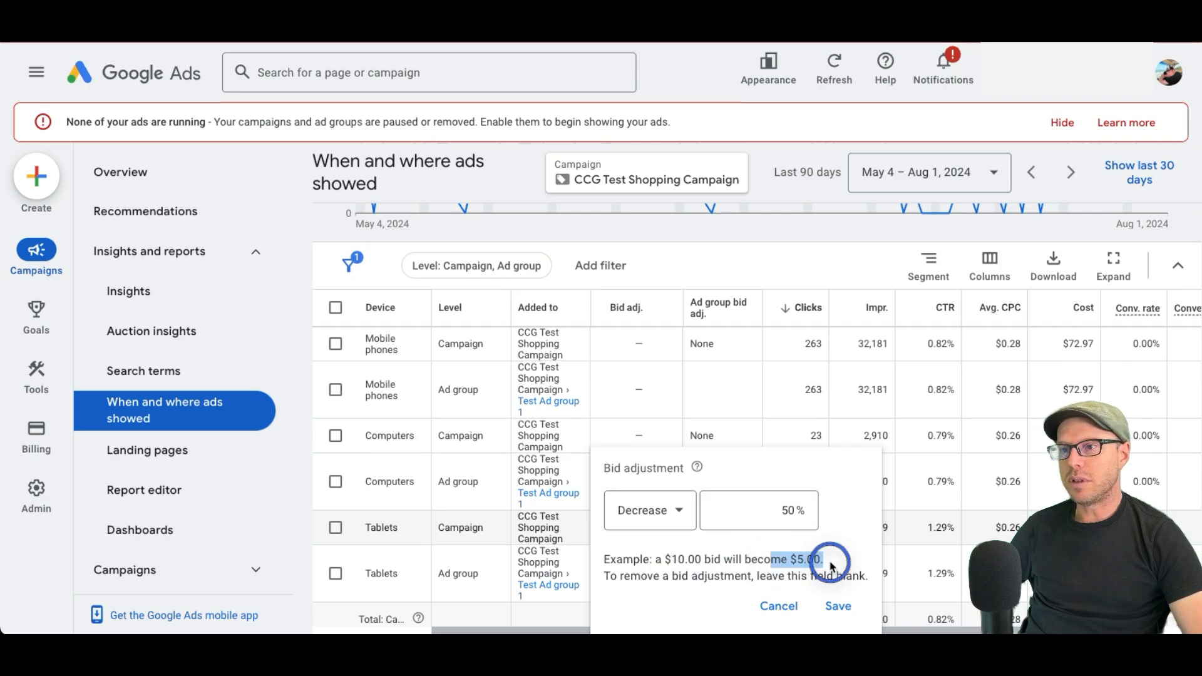
pyautogui.write('100')
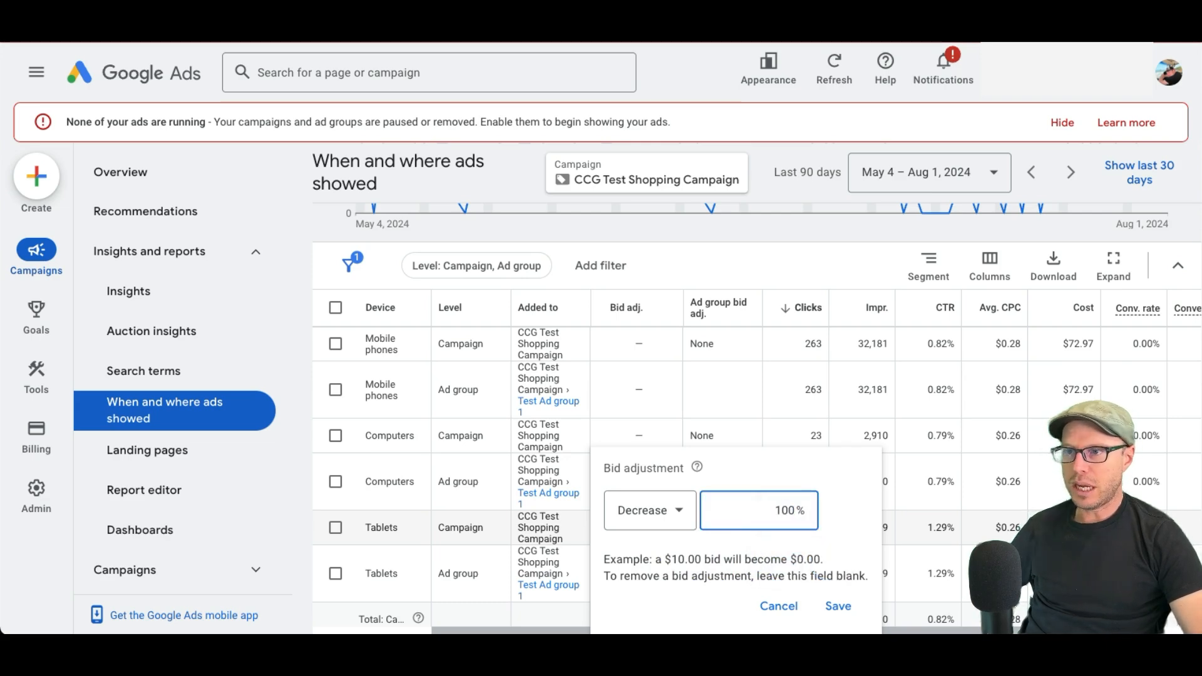
pyautogui.click(838, 605)
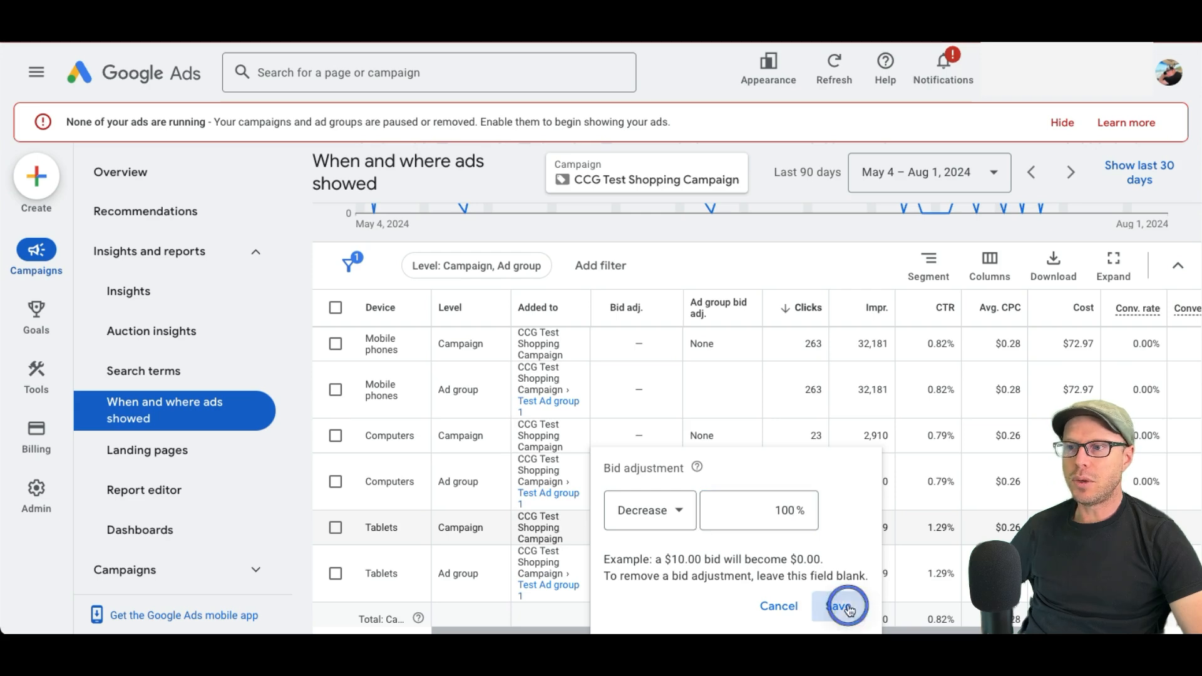
pyautogui.click(844, 606)
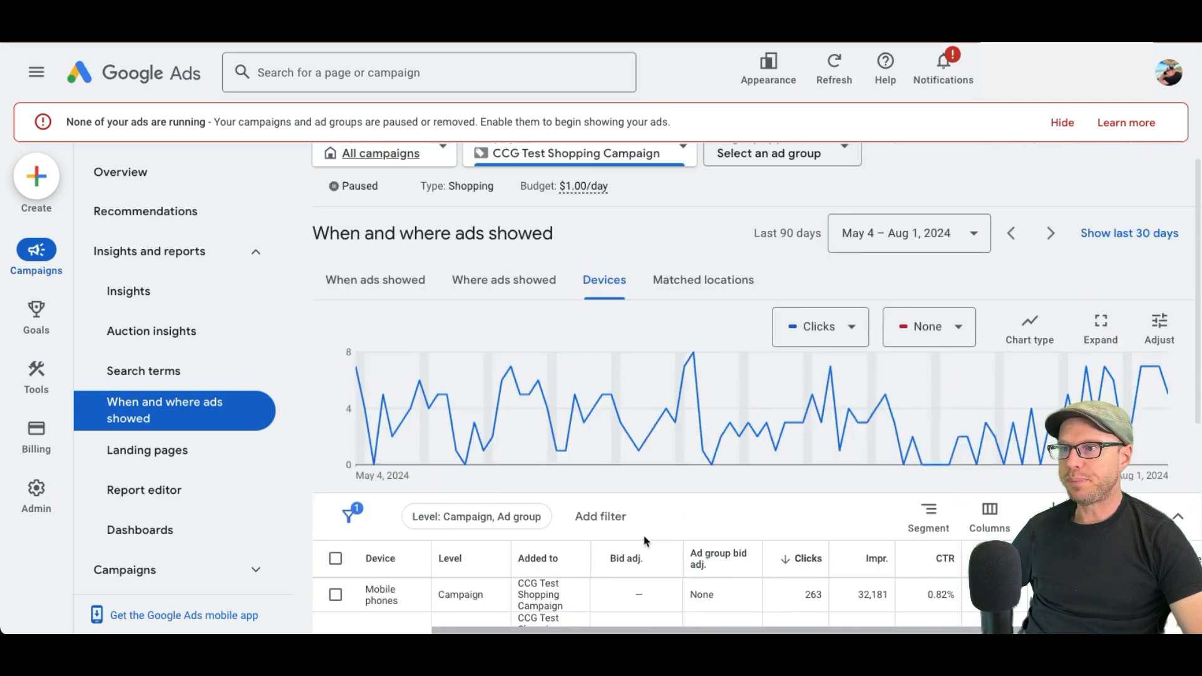
# Step: Open Matched locations and narrow the United States down by cities
pyautogui.click(702, 280)
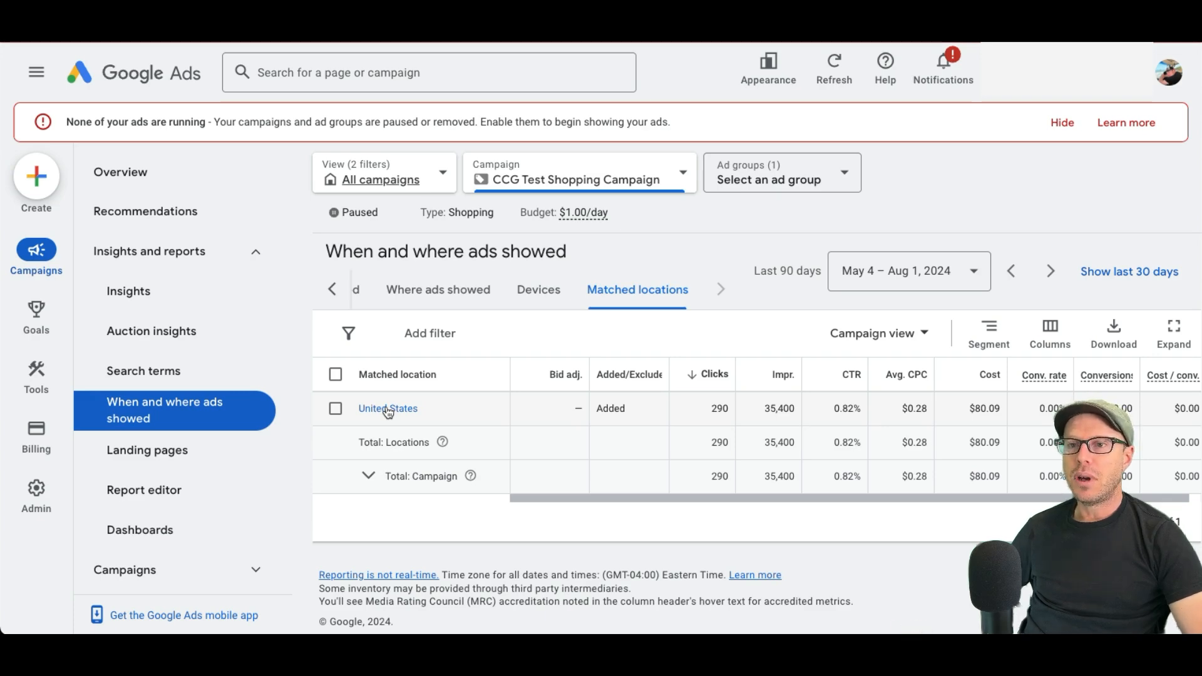
pyautogui.click(387, 408)
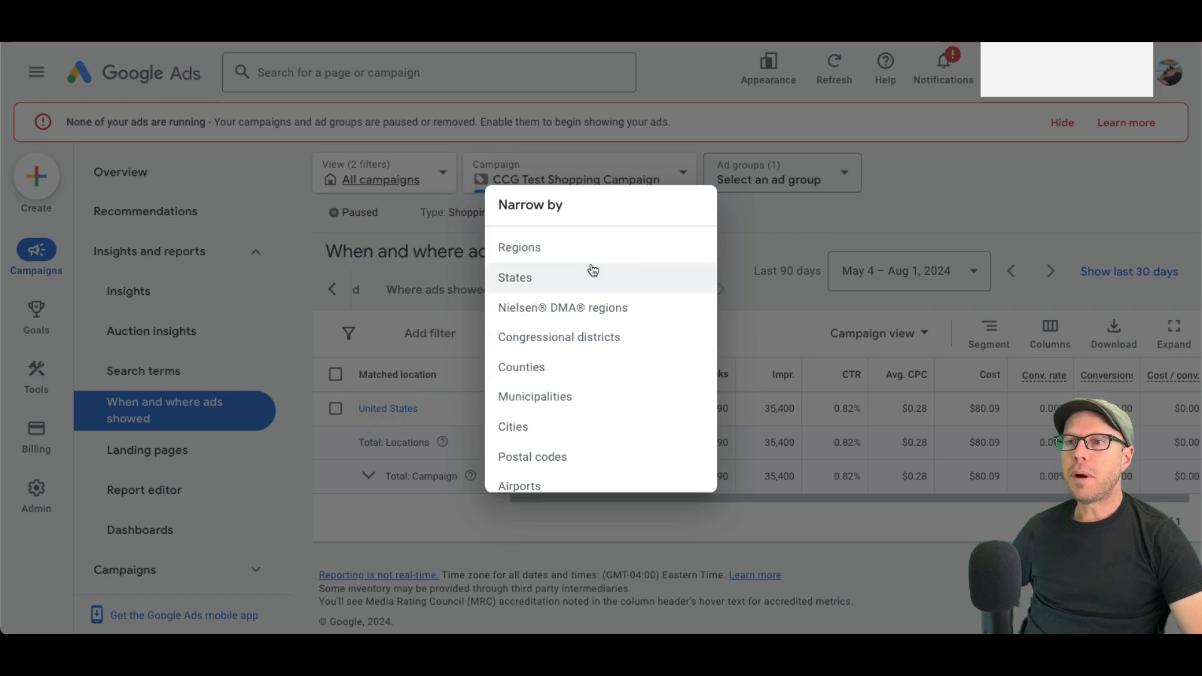
pyautogui.moveTo(586, 256)
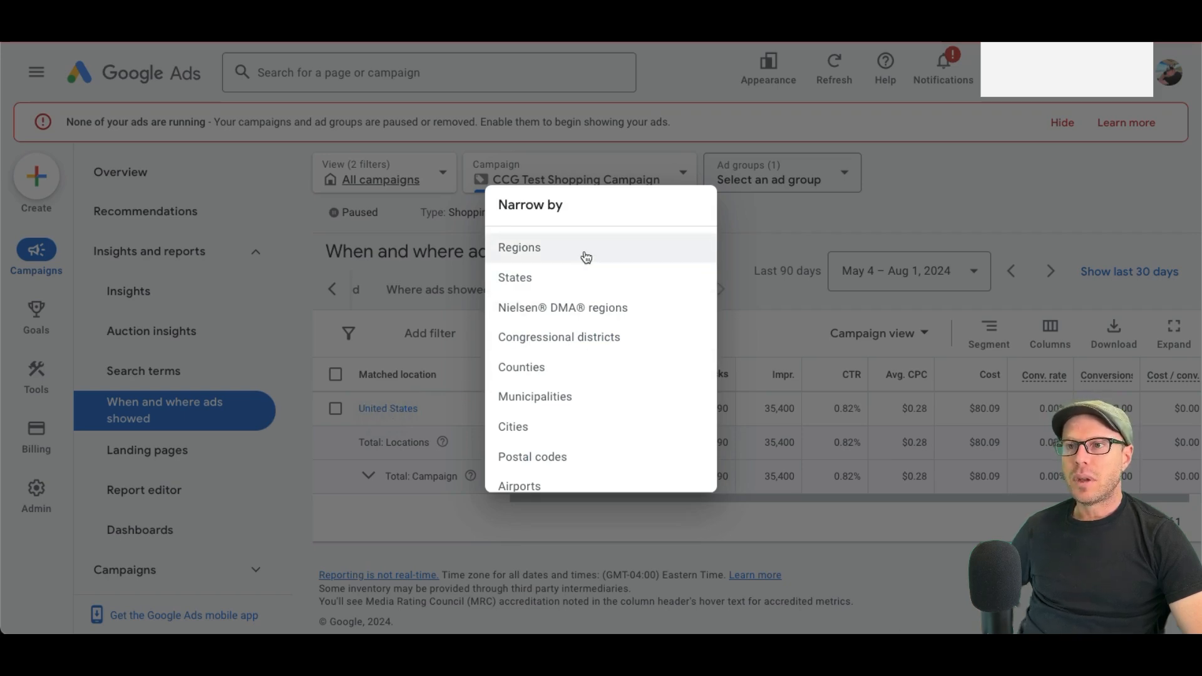
pyautogui.scroll(-3)
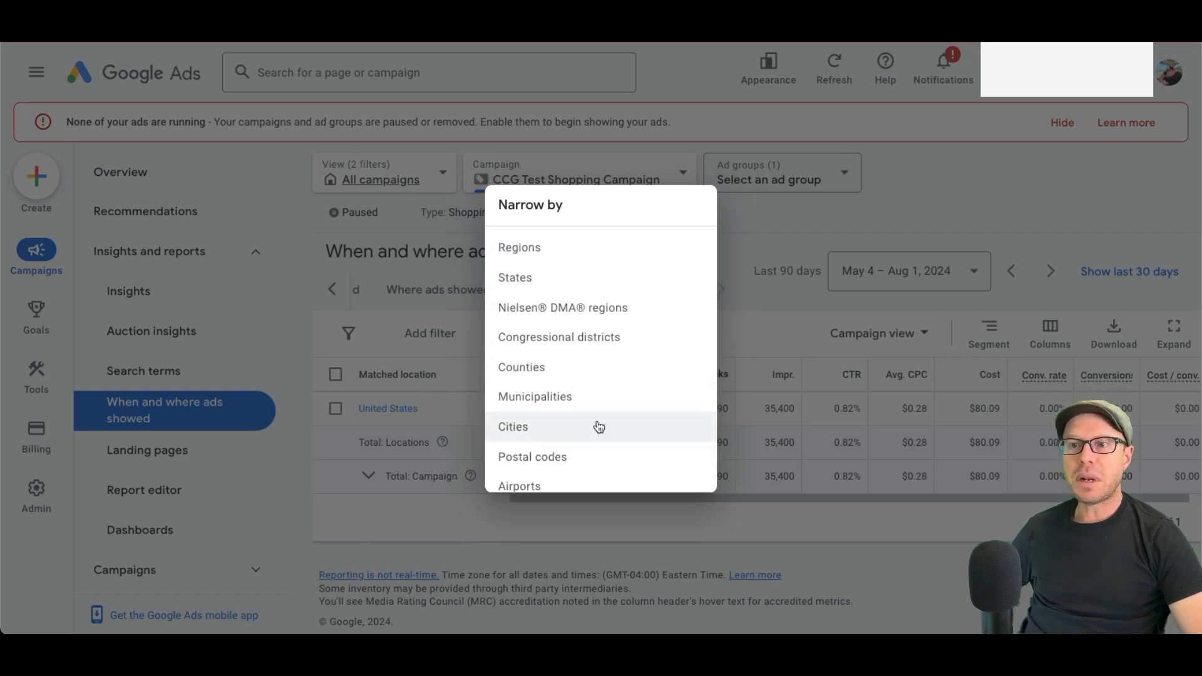
pyautogui.click(512, 427)
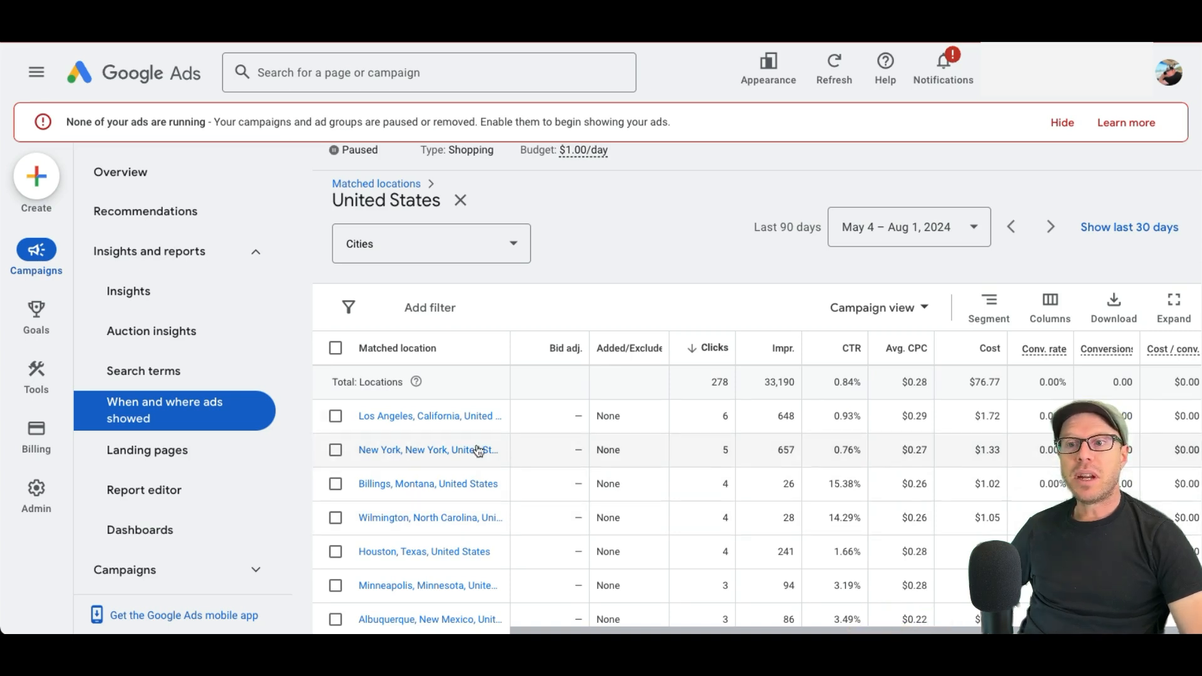
pyautogui.moveTo(395, 438)
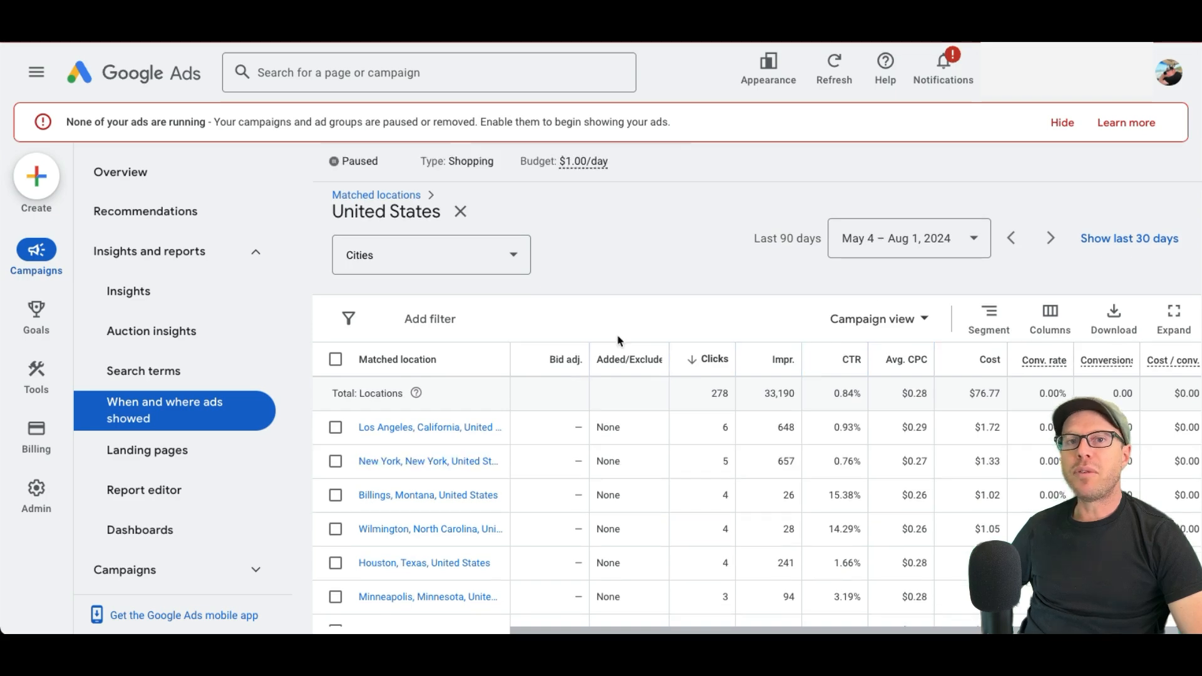
pyautogui.moveTo(811, 331)
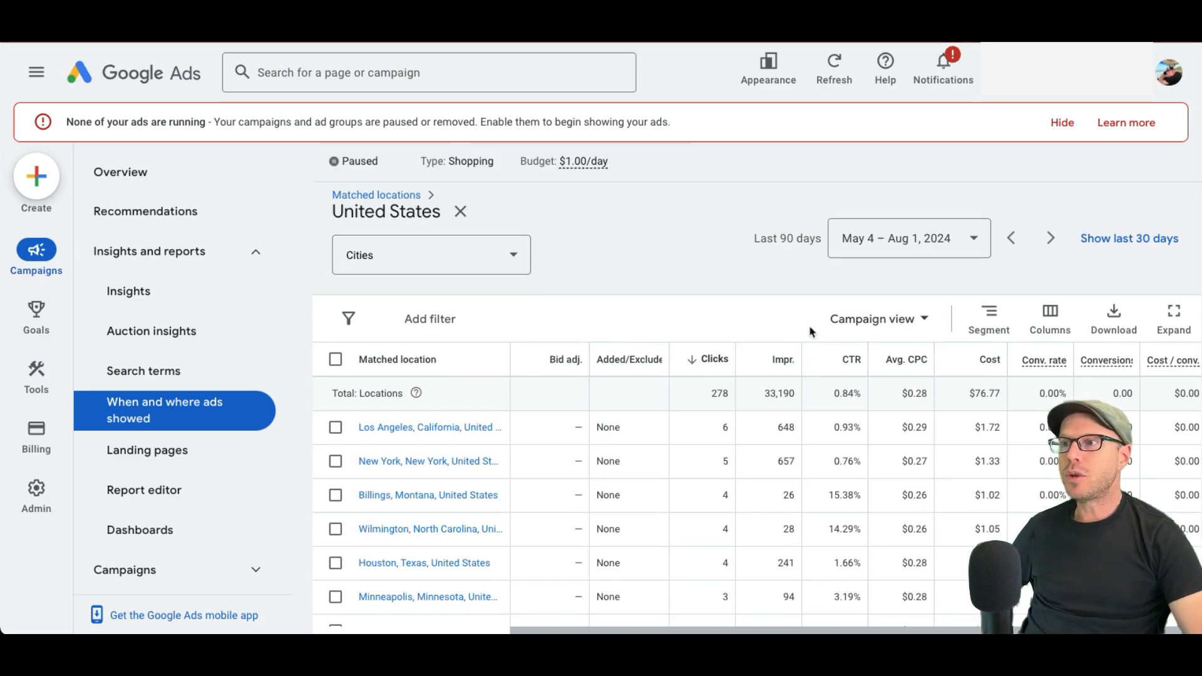
# Step: Open the segment options over the city-level locations report
pyautogui.click(988, 318)
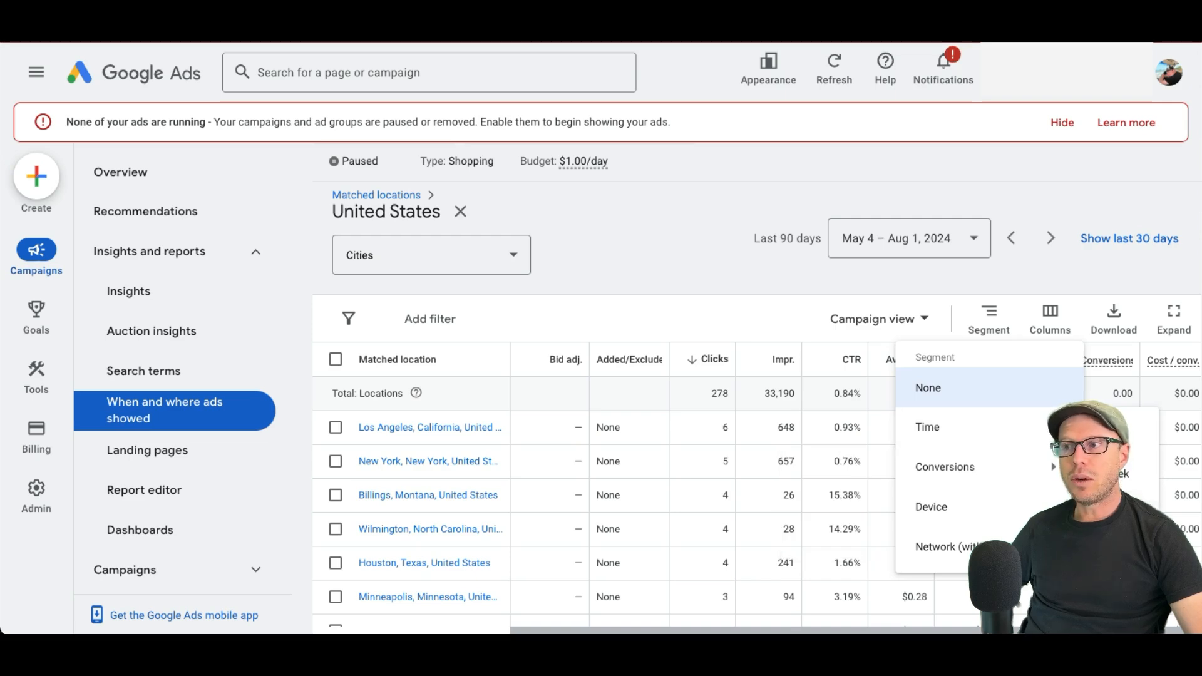
pyautogui.moveTo(945, 467)
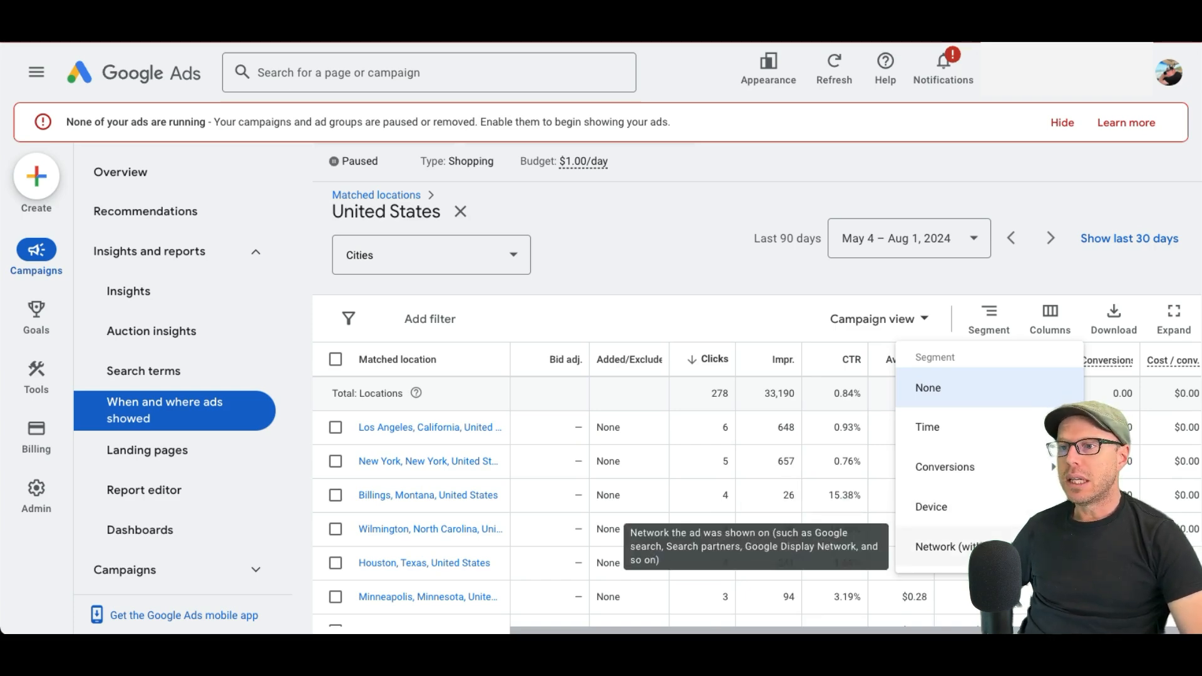
# Step: Add the Conv. value column to the city locations report
pyautogui.click(1049, 316)
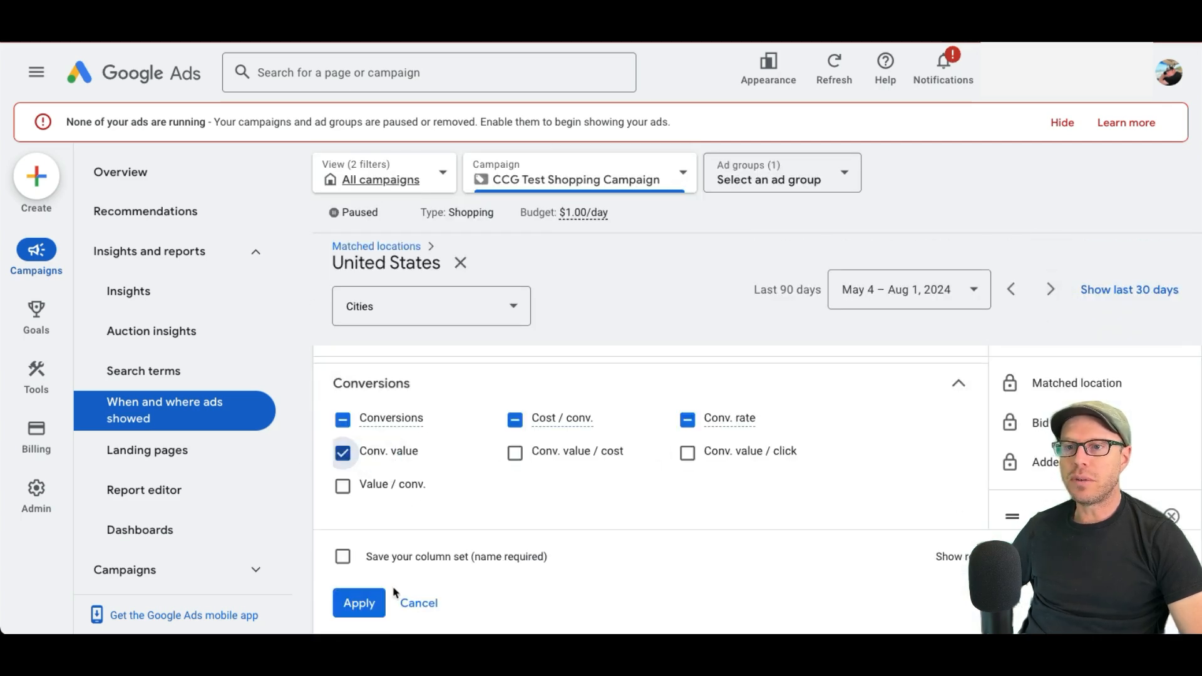
pyautogui.click(342, 556)
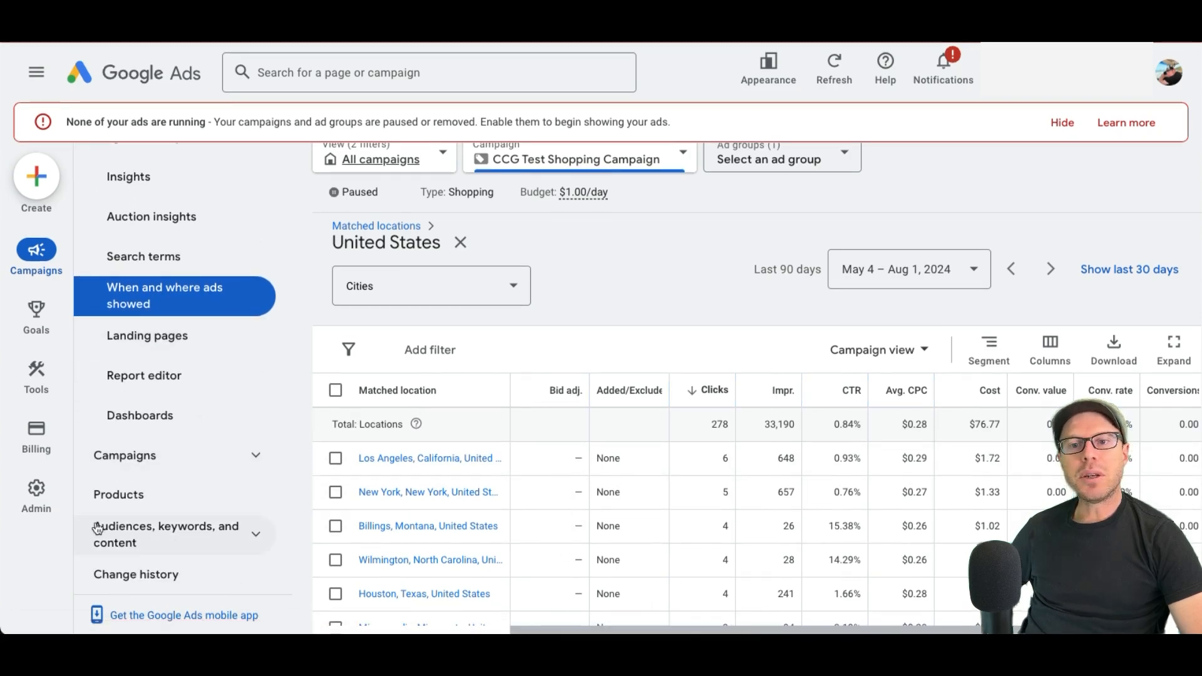
# Step: Expand Audiences, keywords, and content and open the campaign's Locations page
pyautogui.click(167, 535)
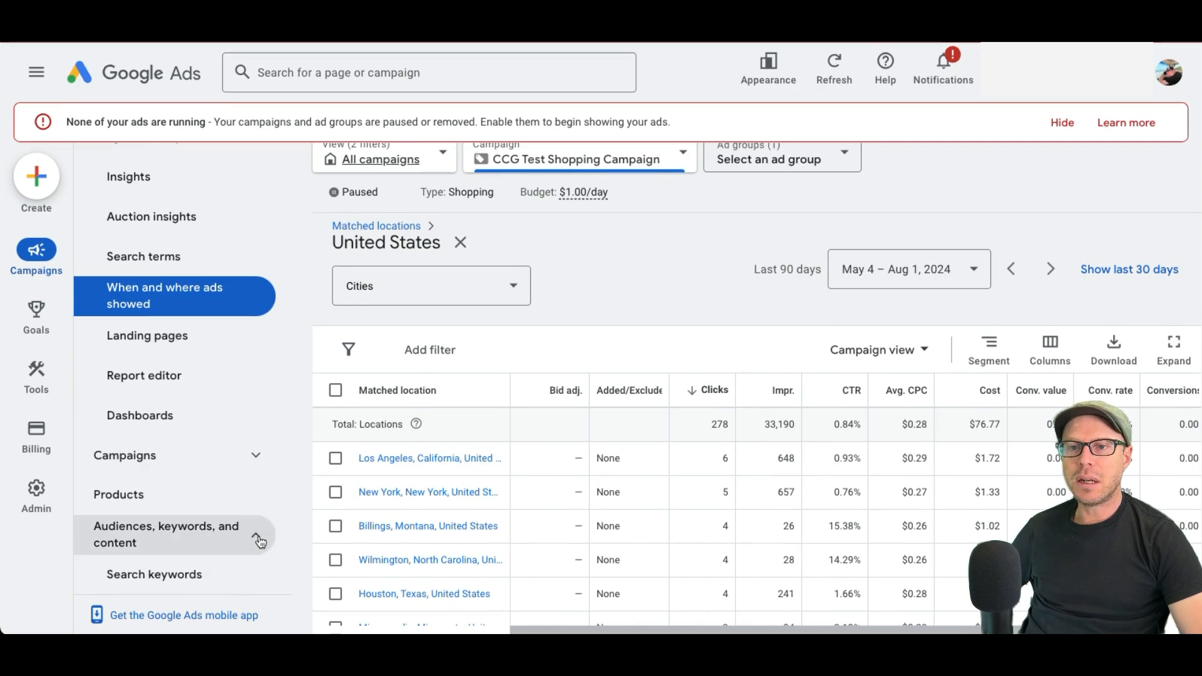
pyautogui.click(165, 534)
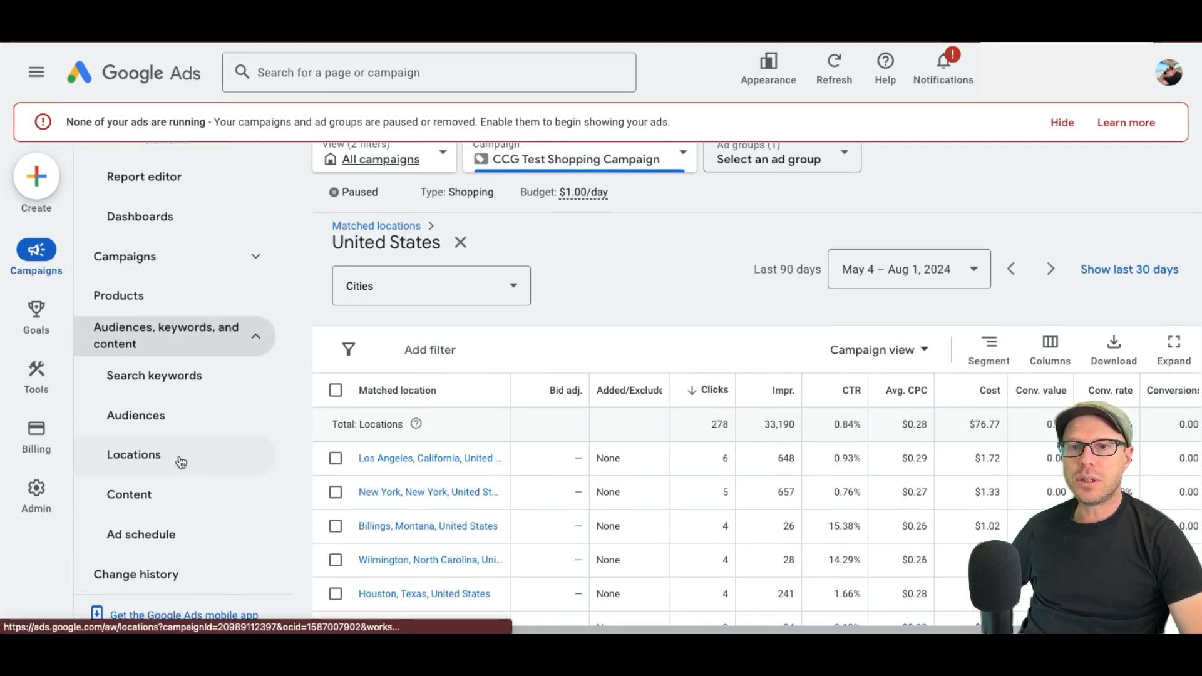
pyautogui.click(133, 454)
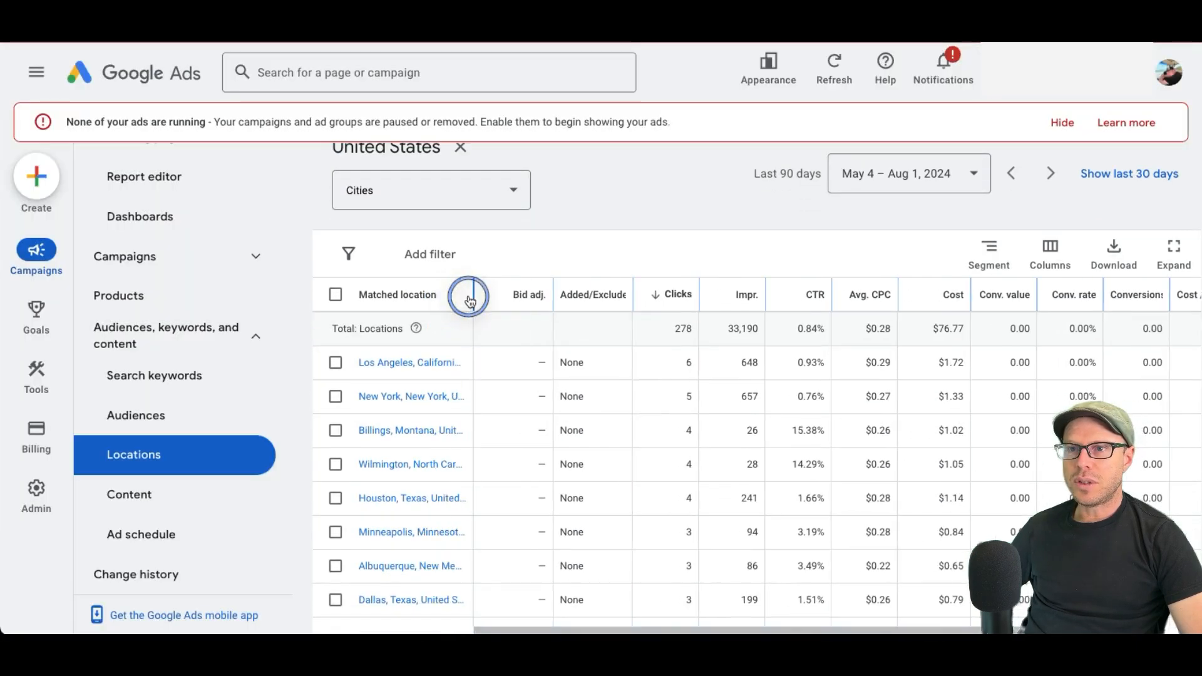
# Step: Select New York, New York and add it as a target with bid adjustment
pyautogui.click(335, 412)
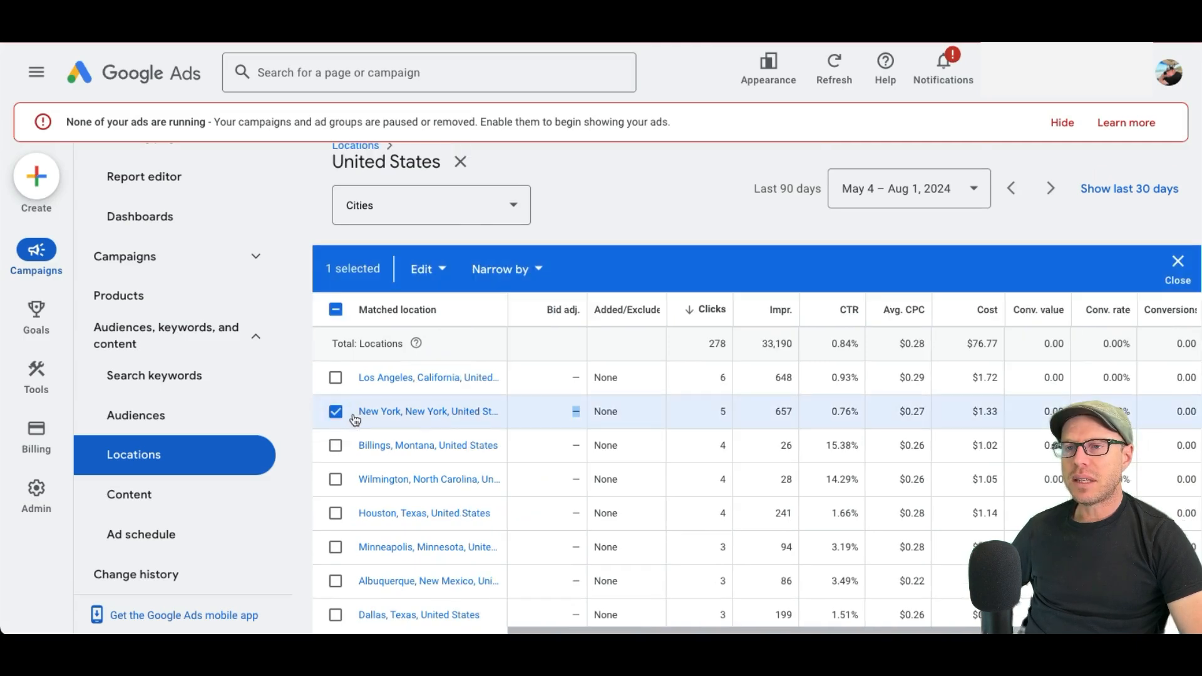
pyautogui.click(426, 269)
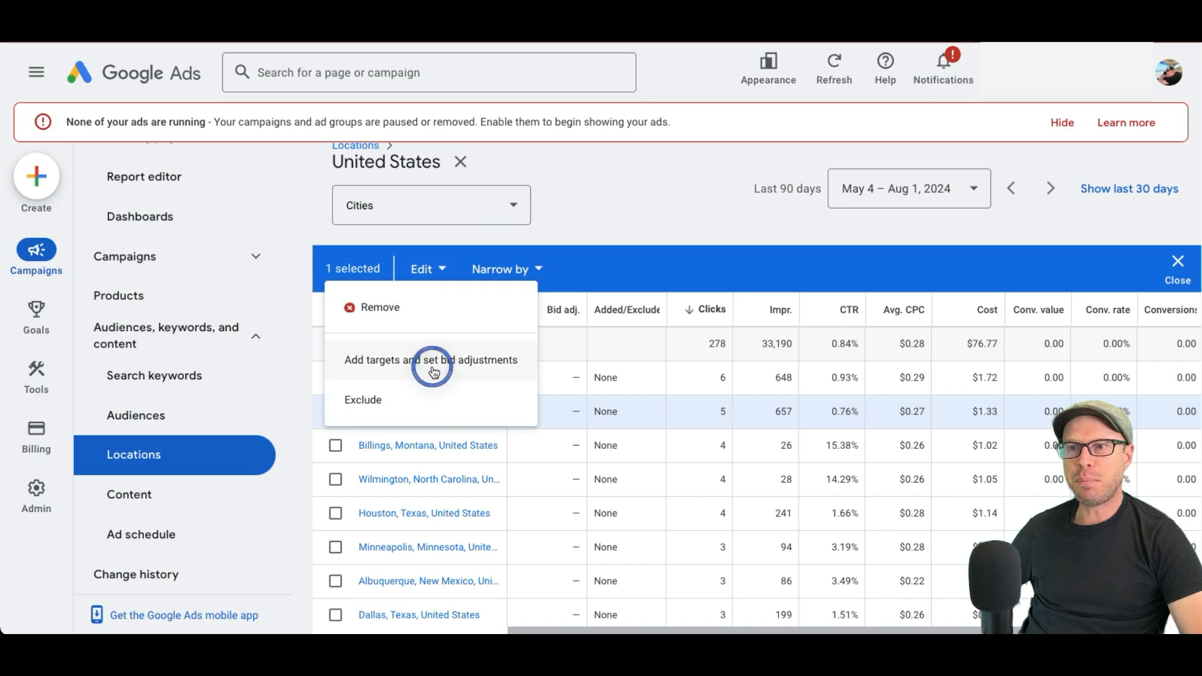
pyautogui.click(430, 359)
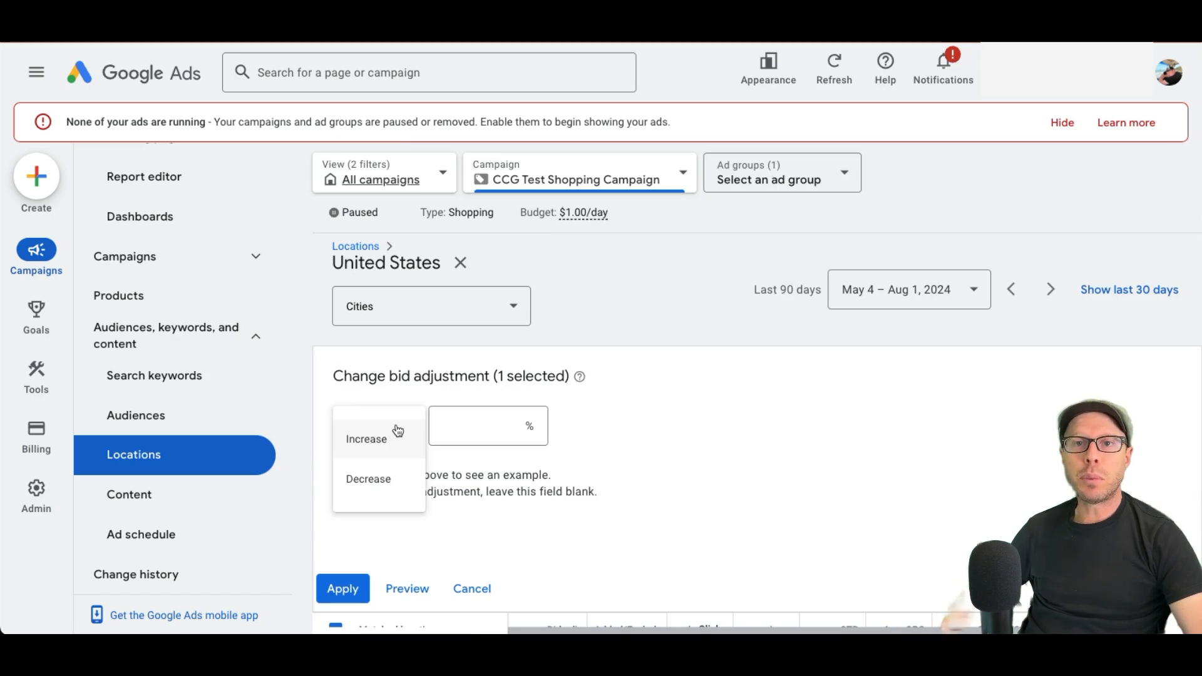
# Step: Apply a 60% bid decrease to the New York, New York location
pyautogui.click(368, 478)
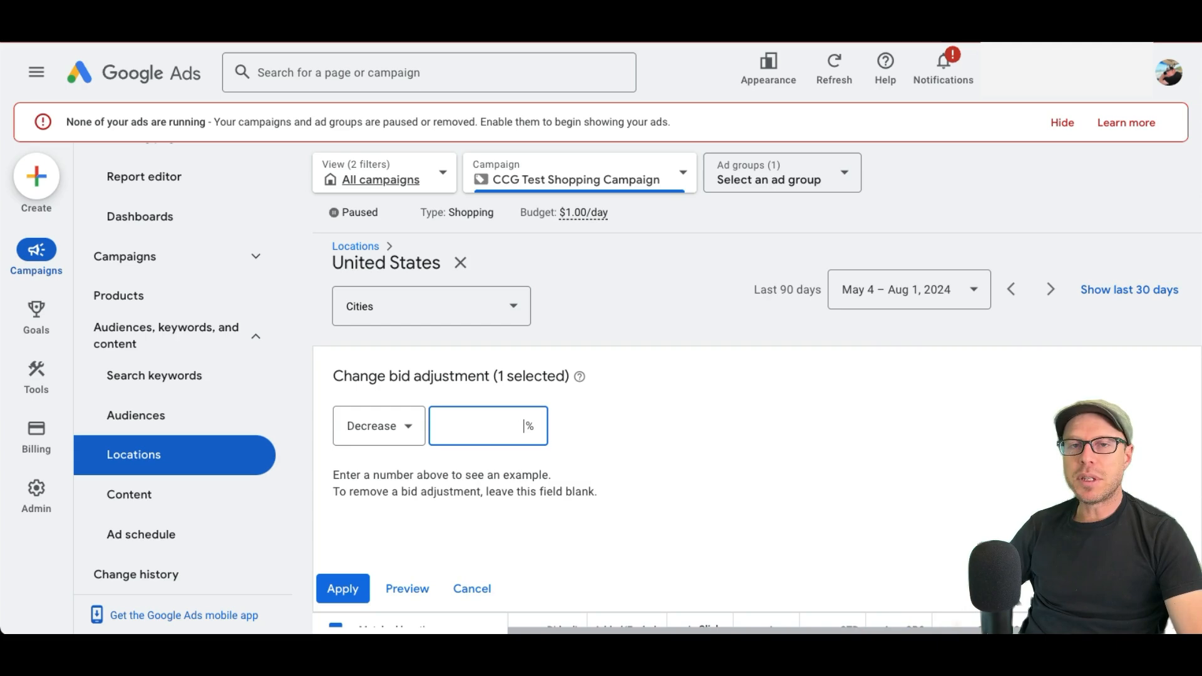
pyautogui.write('60')
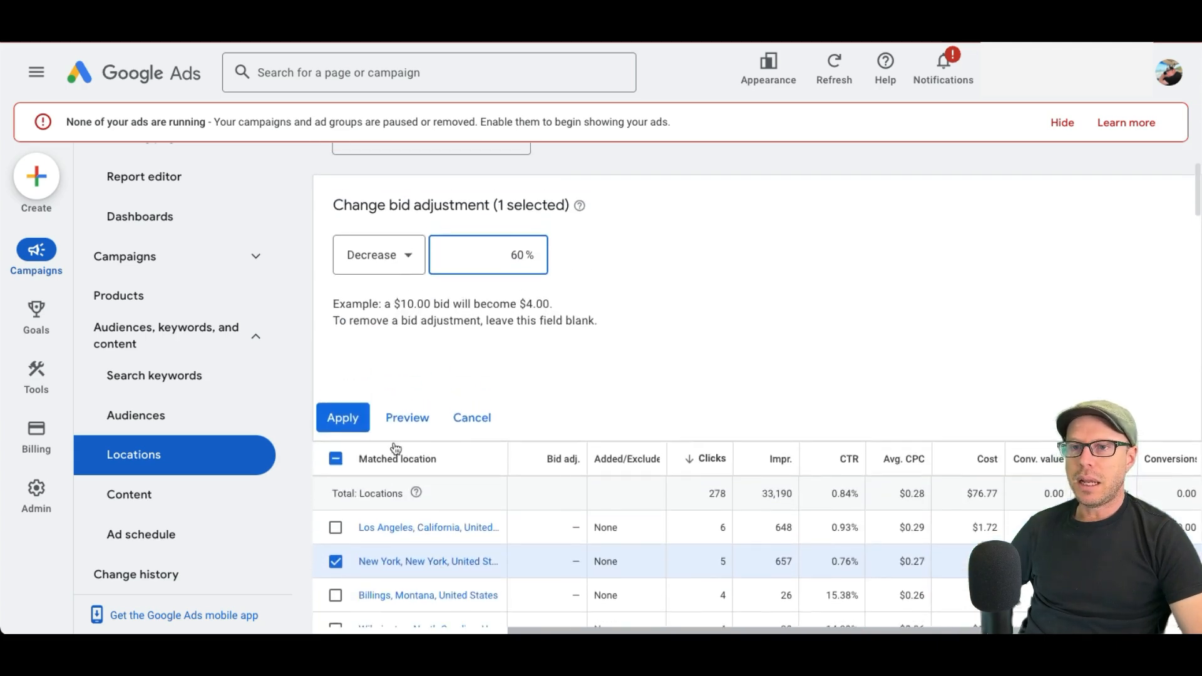
pyautogui.click(342, 417)
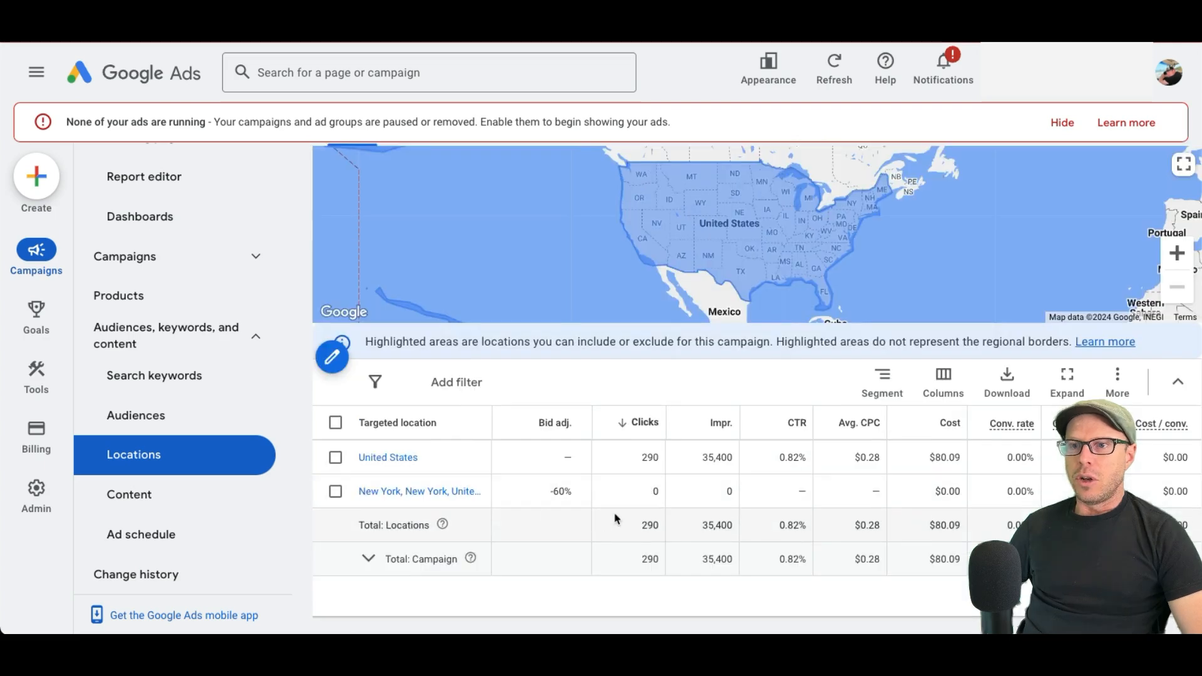
pyautogui.moveTo(564, 510)
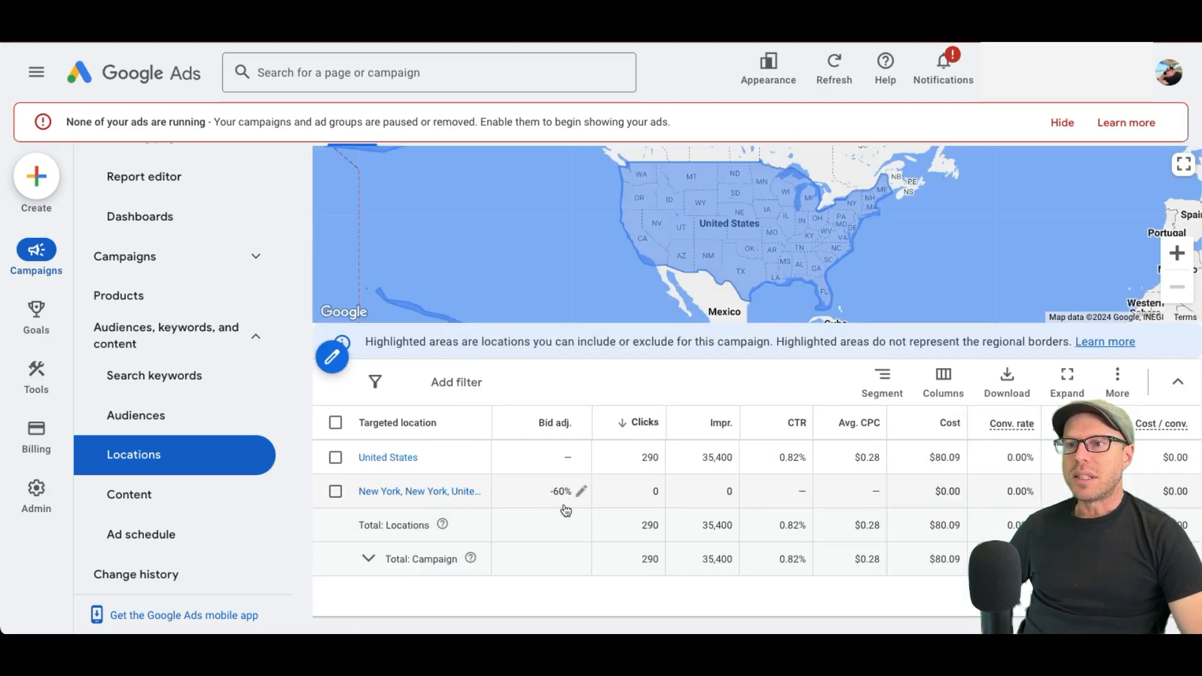
pyautogui.click(582, 491)
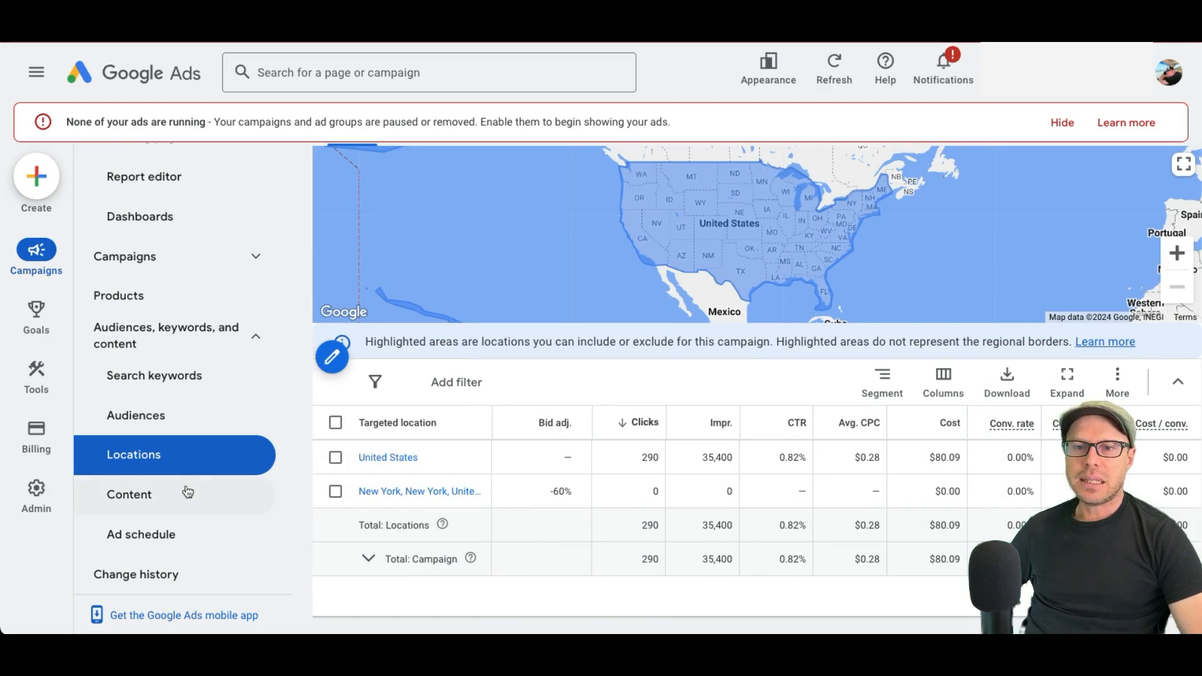
pyautogui.click(140, 534)
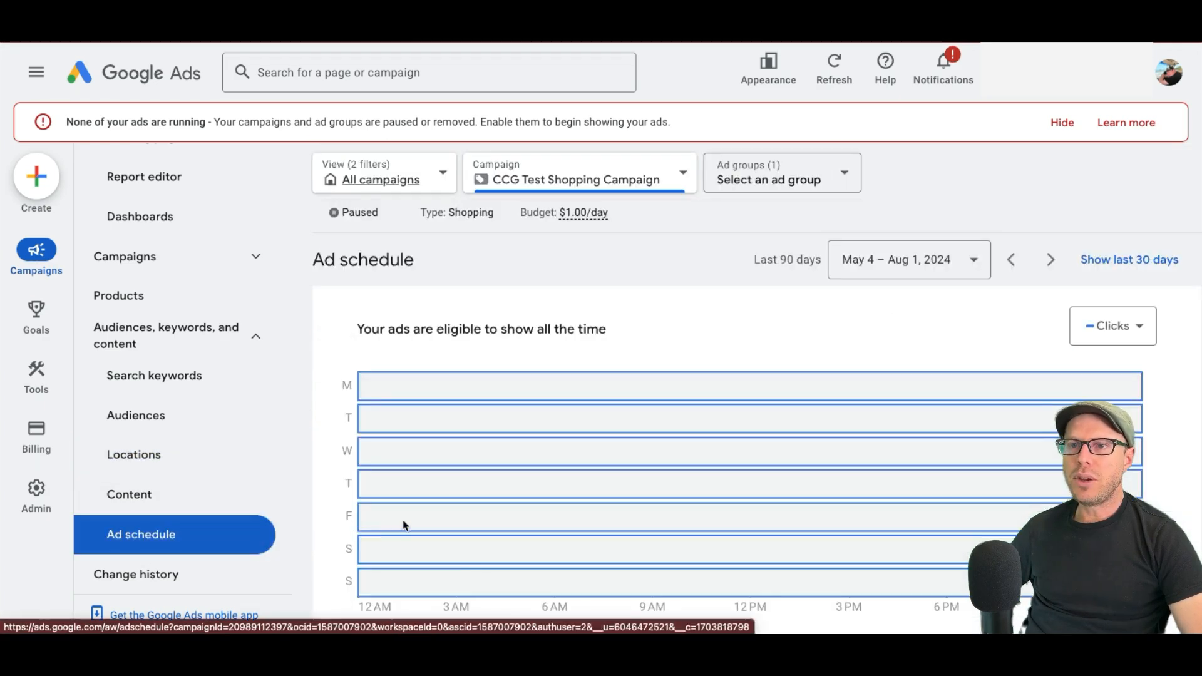
# Step: Create an ad schedule with all-day entries for each day, Monday through Sunday
pyautogui.scroll(-3)
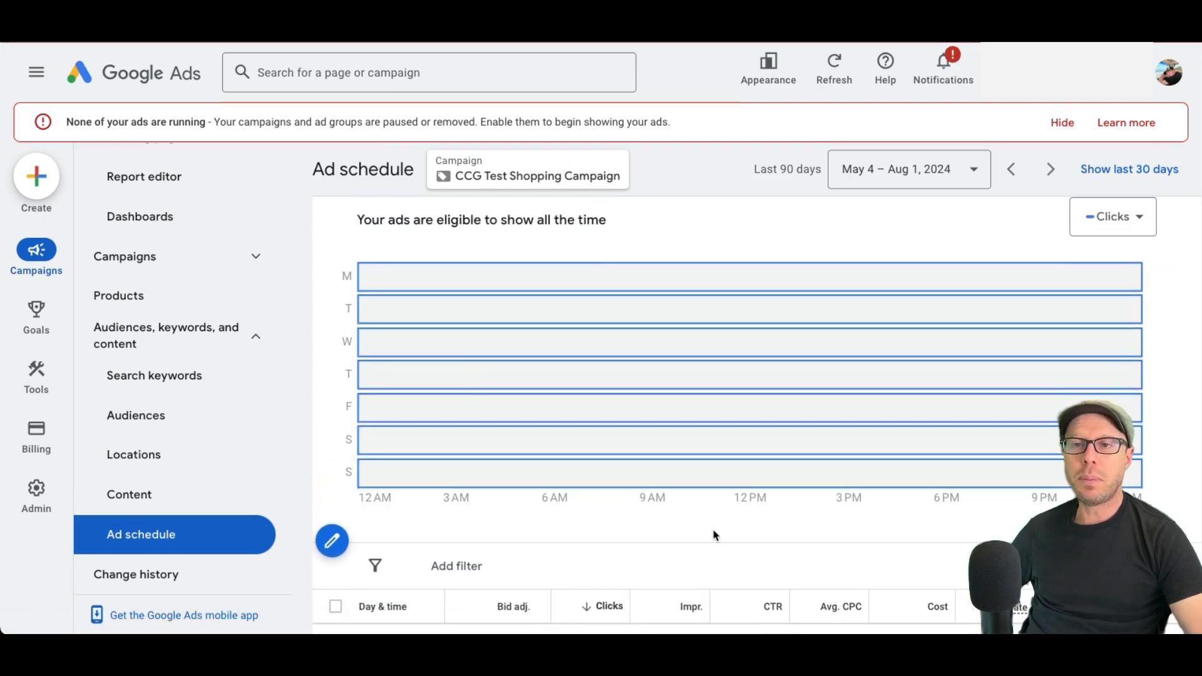
pyautogui.scroll(-3)
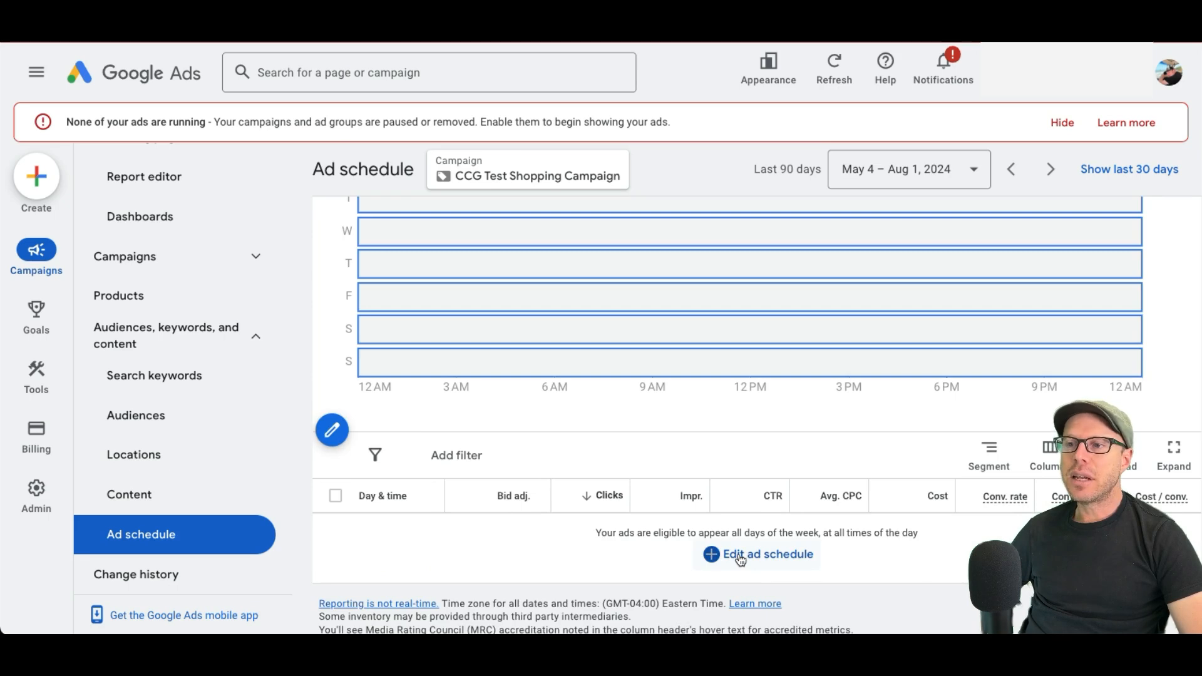
pyautogui.click(757, 554)
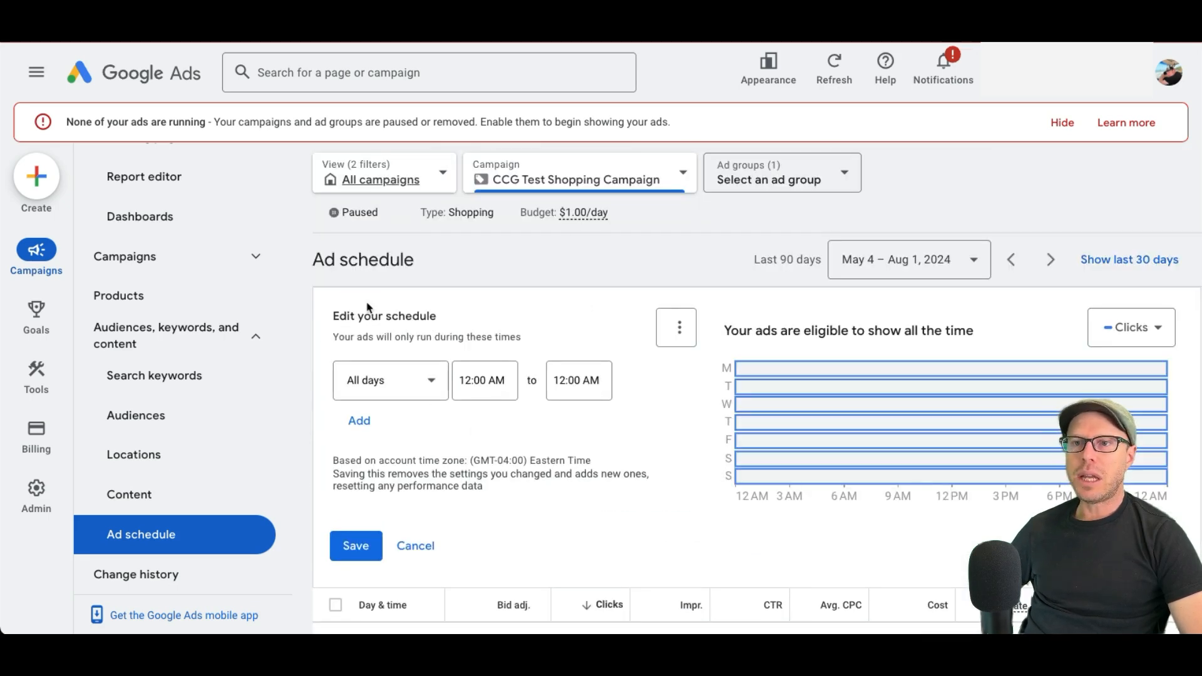
pyautogui.click(676, 328)
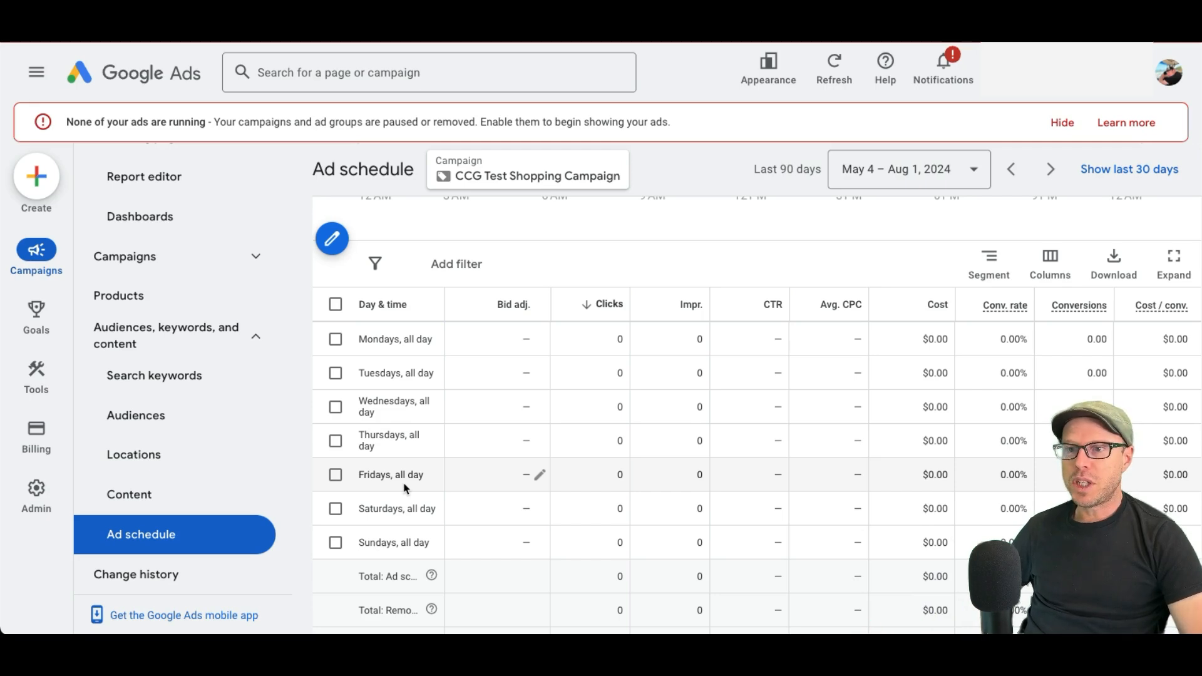
# Step: Decrease the Friday ad schedule bid by 25%, save, and dismiss the notice
pyautogui.click(536, 475)
pyautogui.write('25')
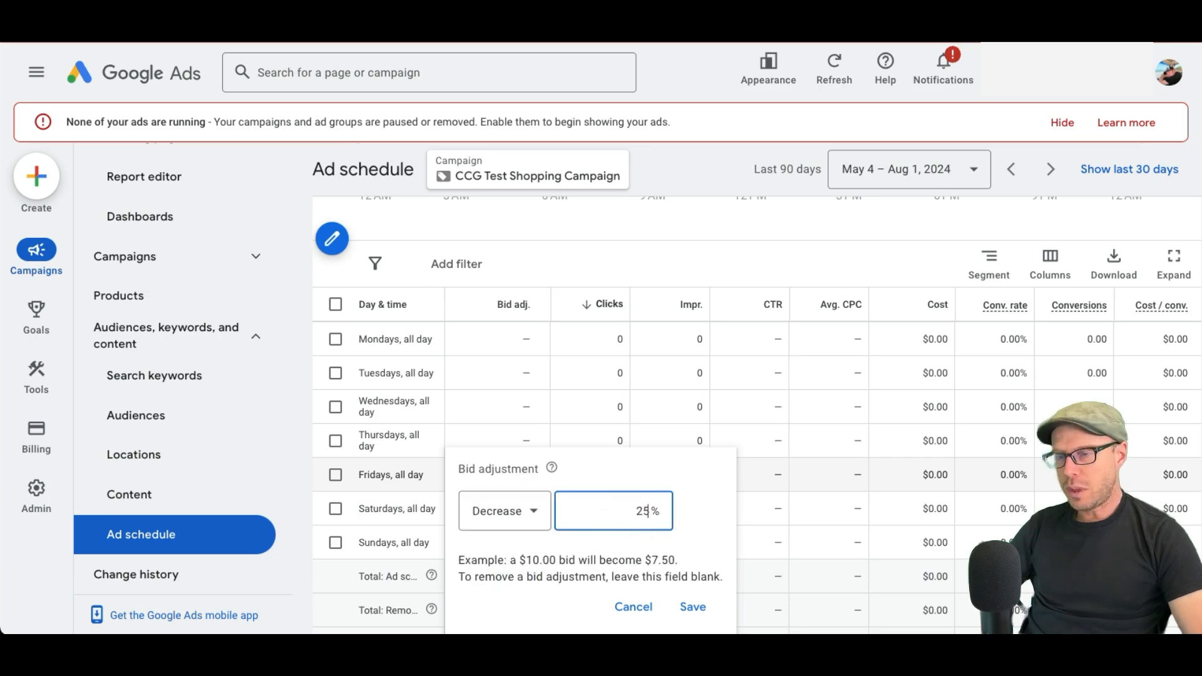
pyautogui.click(690, 606)
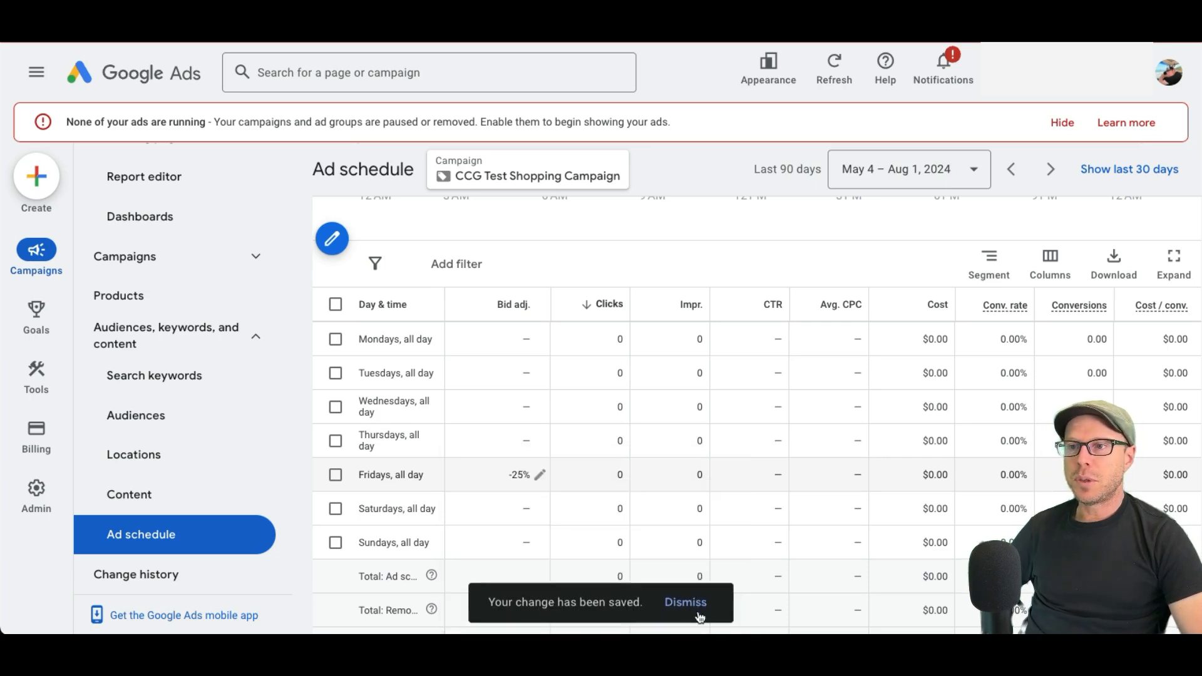
pyautogui.click(683, 601)
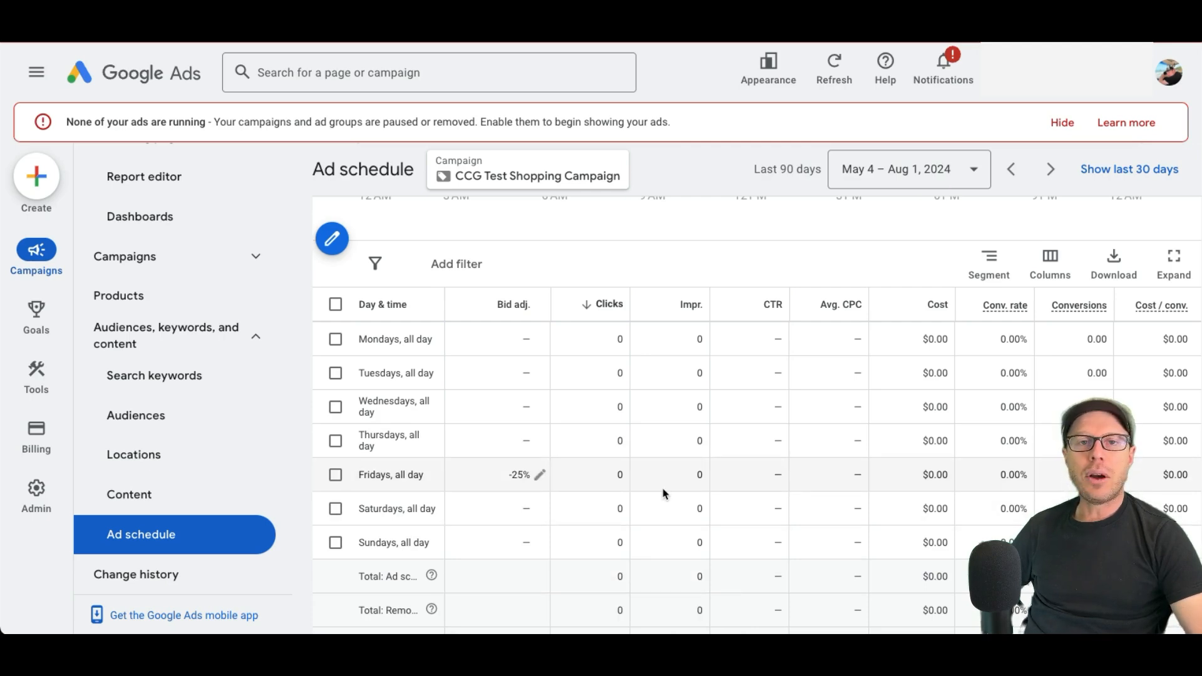